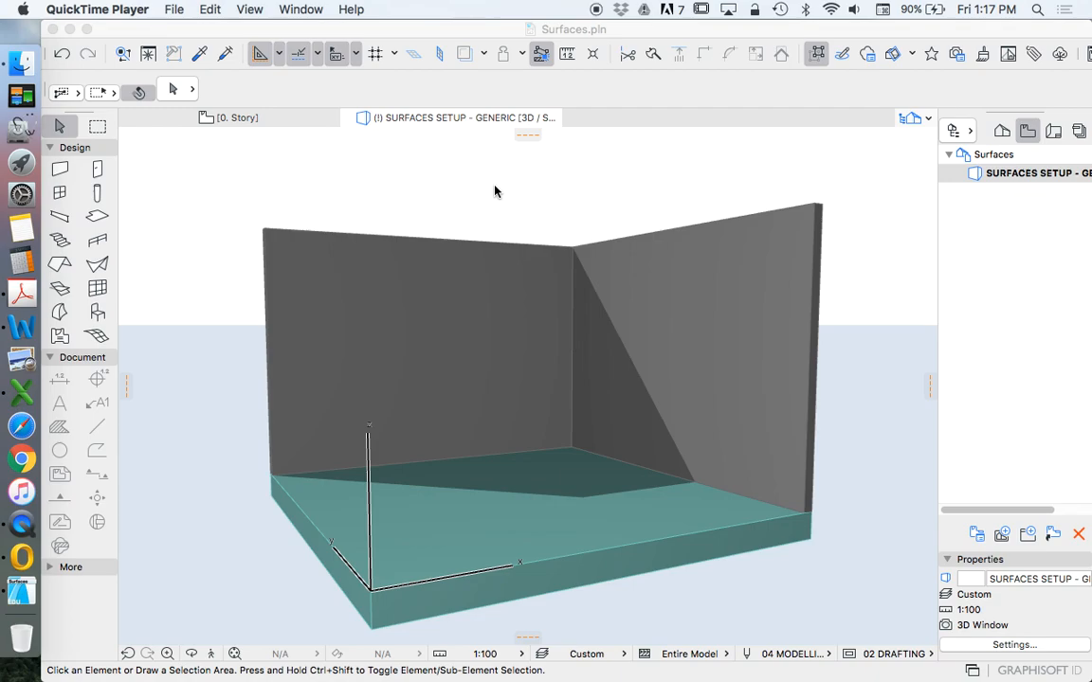
pyautogui.moveTo(714, 158)
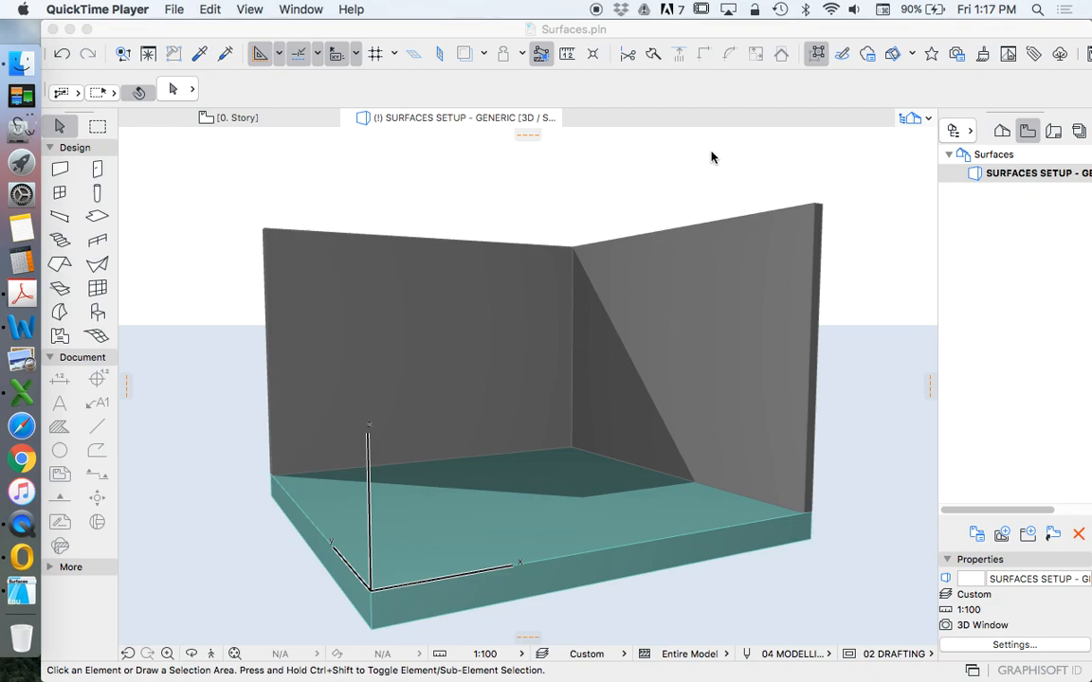
pyautogui.moveTo(636, 161)
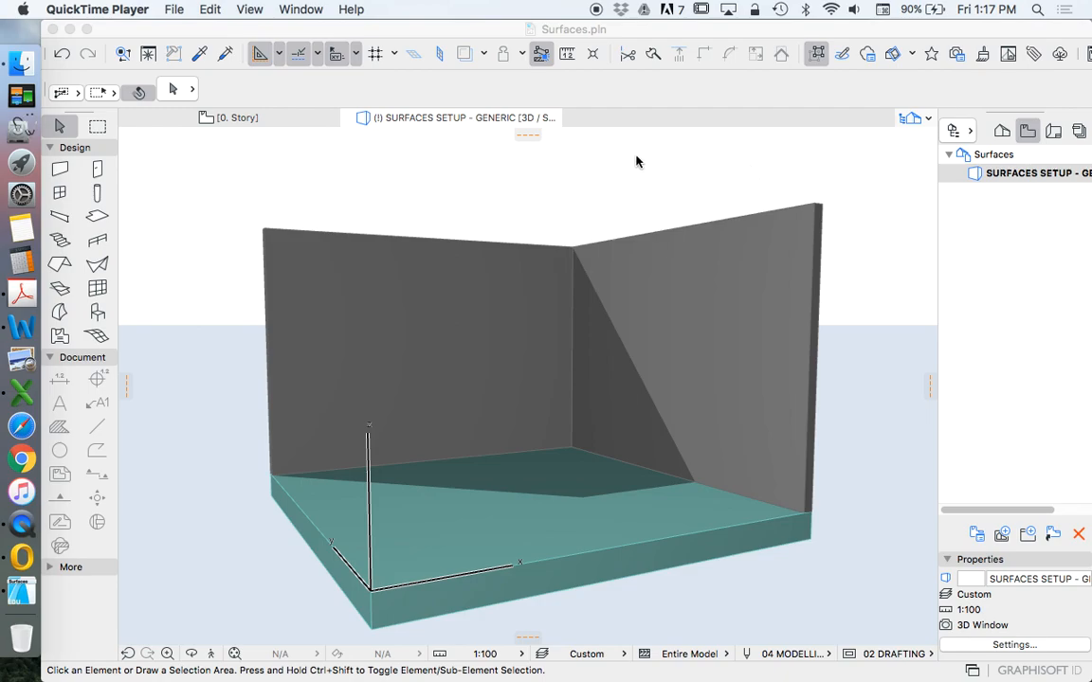
pyautogui.moveTo(439, 45)
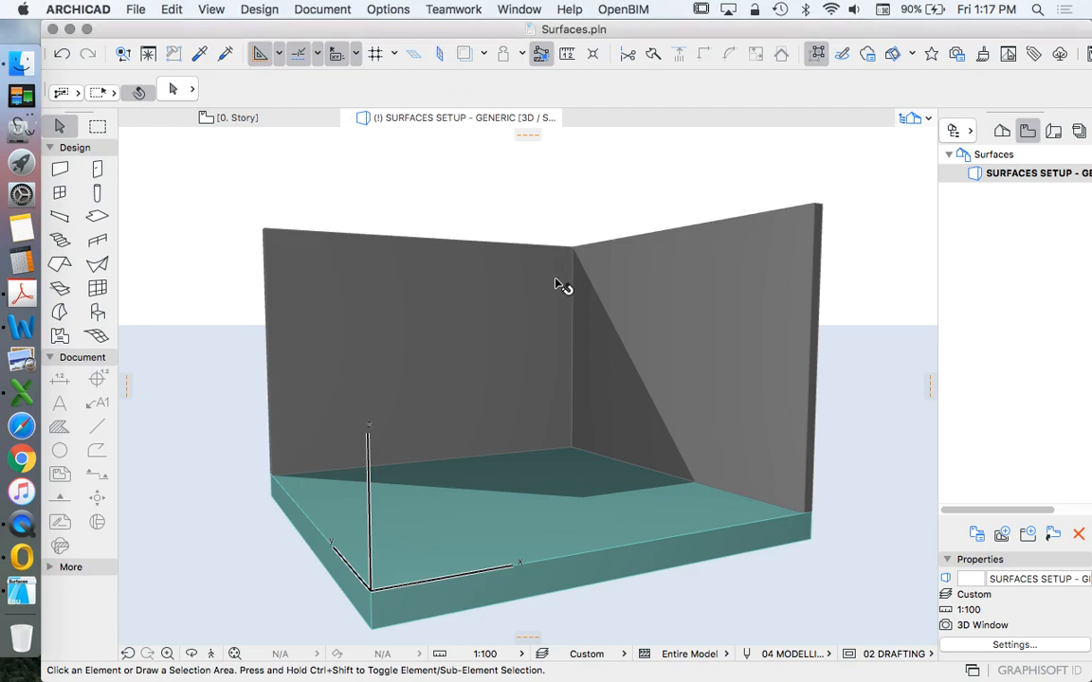
pyautogui.moveTo(314, 183)
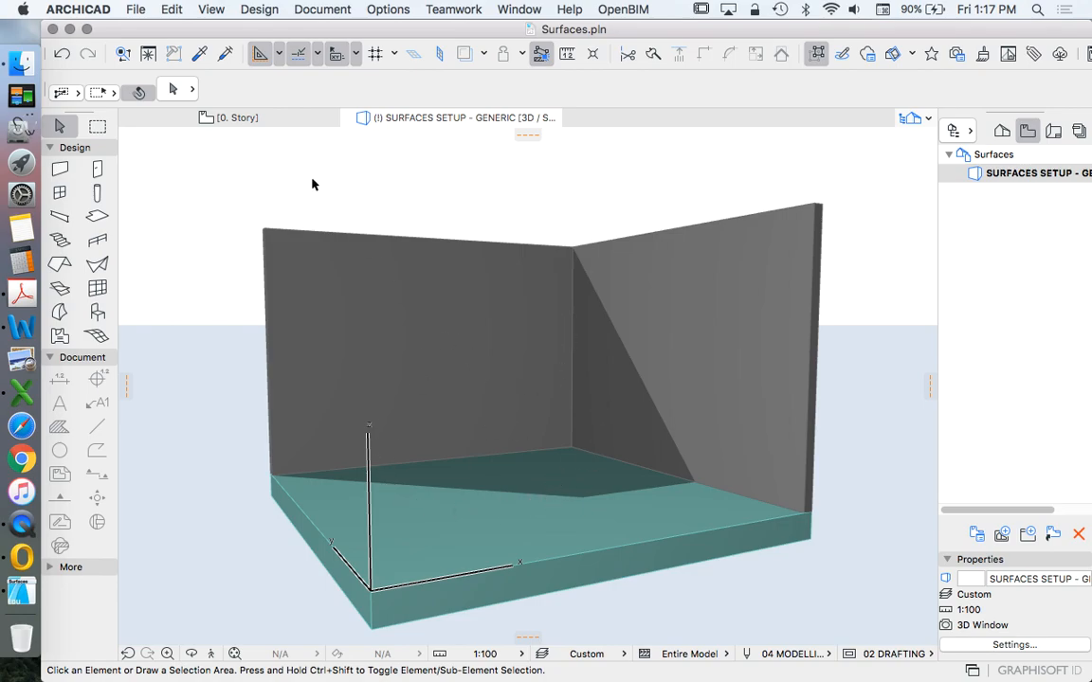
pyautogui.moveTo(317, 175)
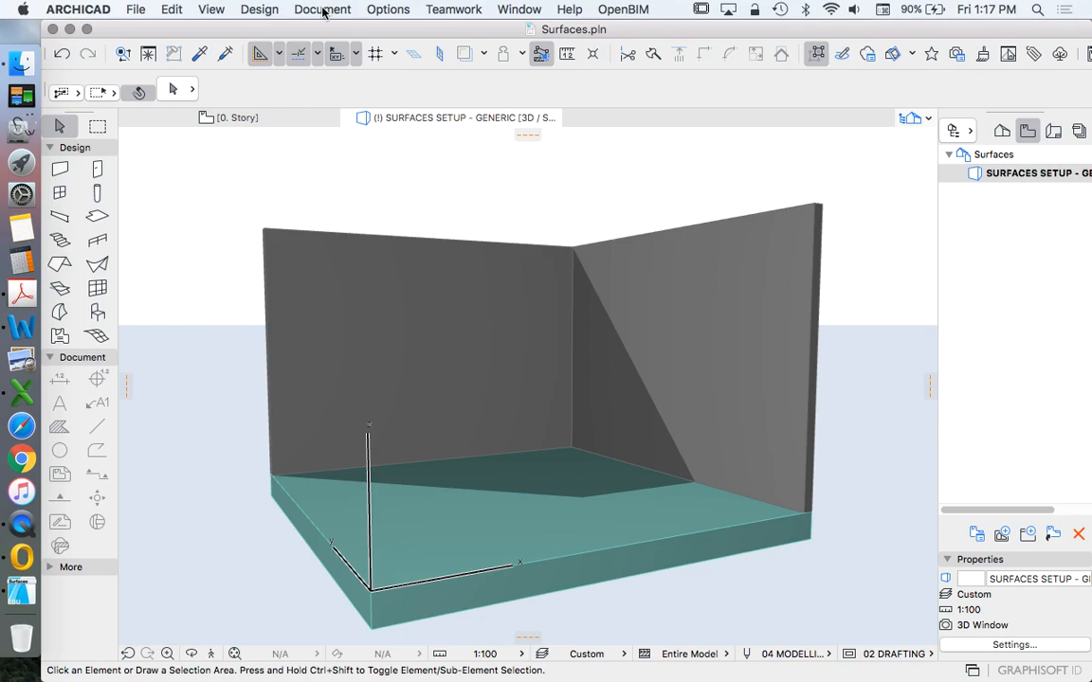
# Show the Document menu's Creative Imaging commands for photorendering.
pyautogui.click(322, 9)
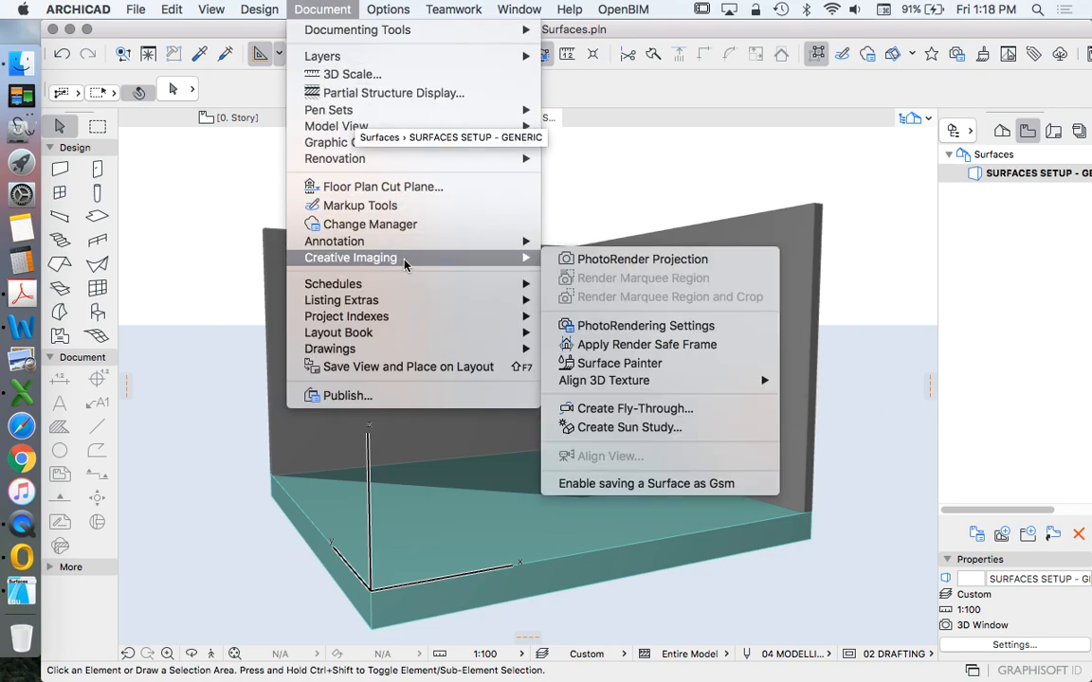
pyautogui.moveTo(645, 325)
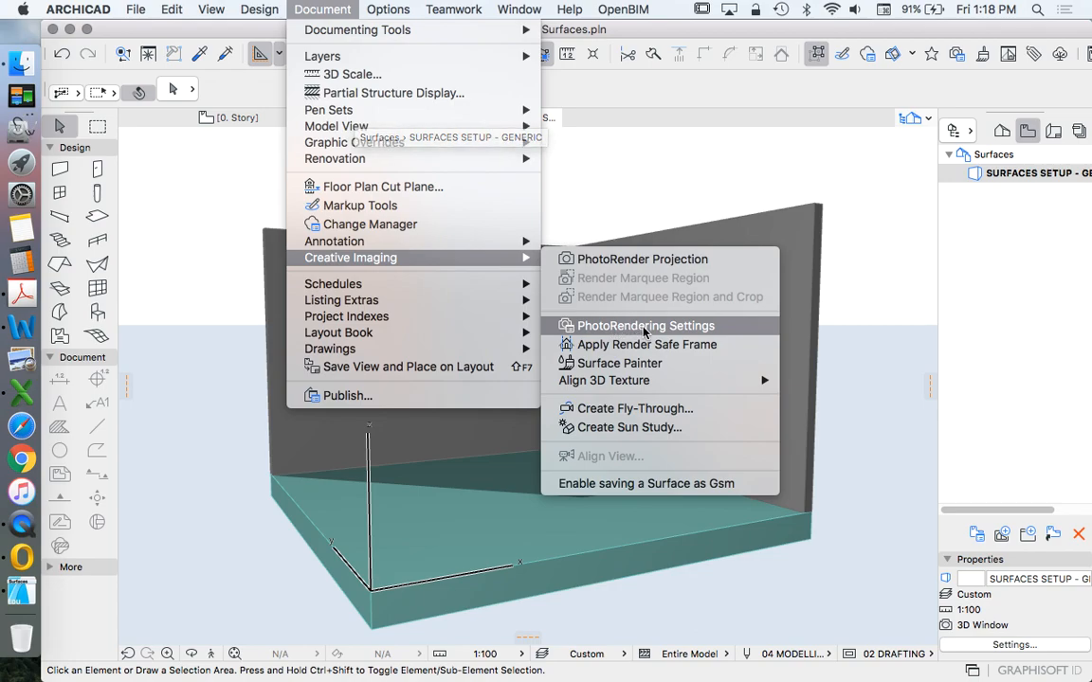
pyautogui.moveTo(643, 259)
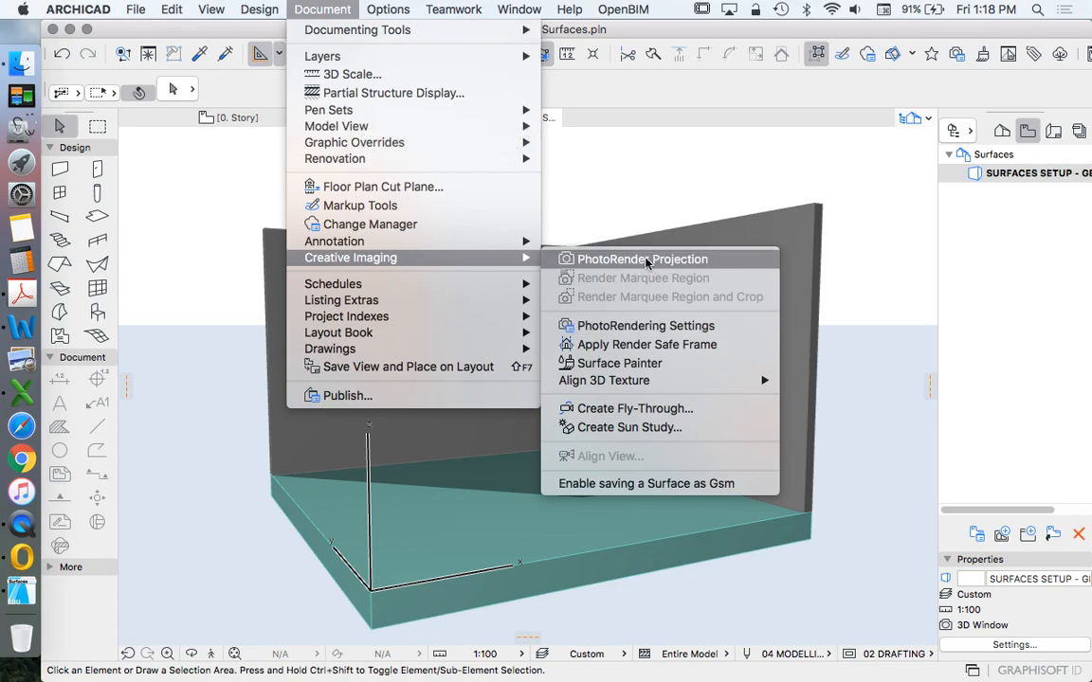
pyautogui.moveTo(647, 266)
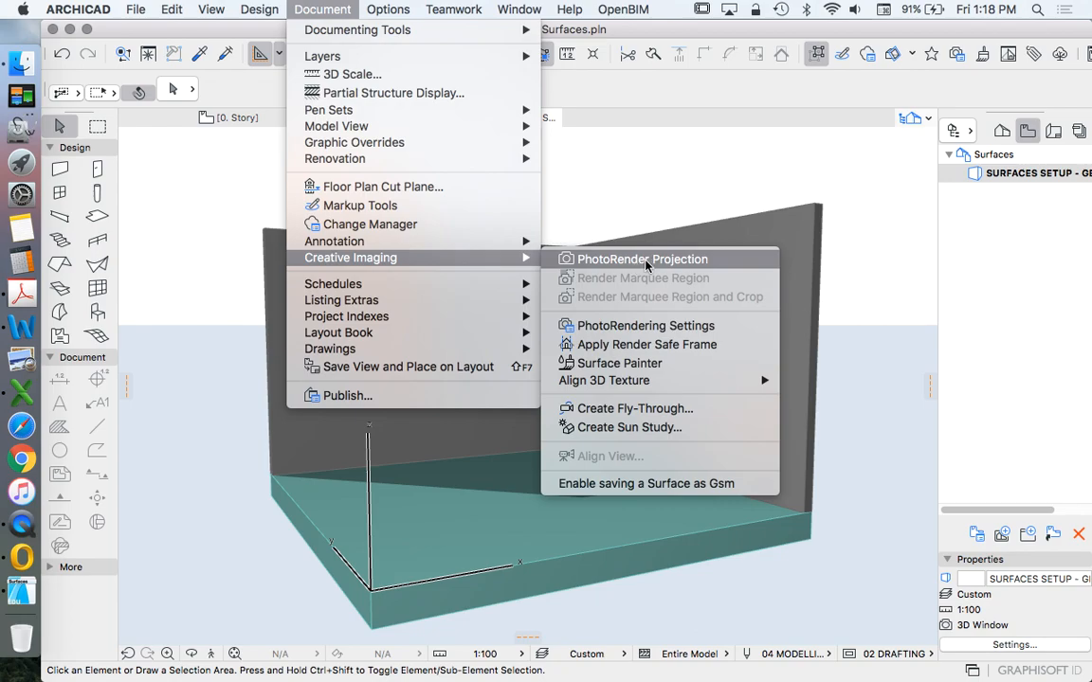
# Run PhotoRender Projection to render the 3D view of the walls and slab into Picture1.
pyautogui.click(642, 259)
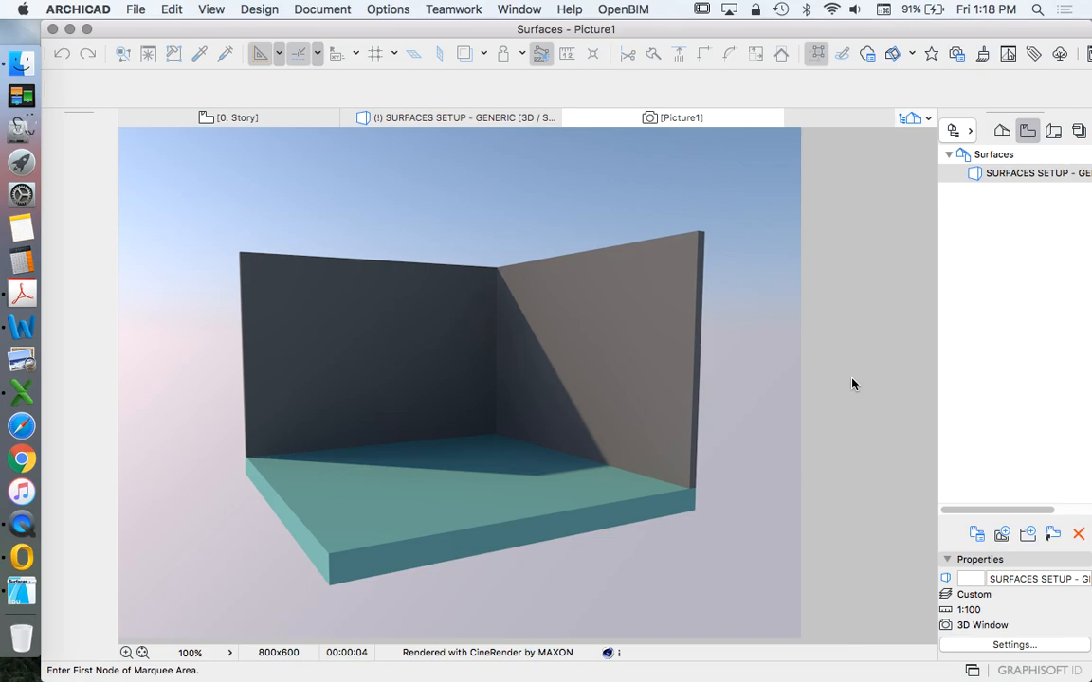
pyautogui.moveTo(591, 354)
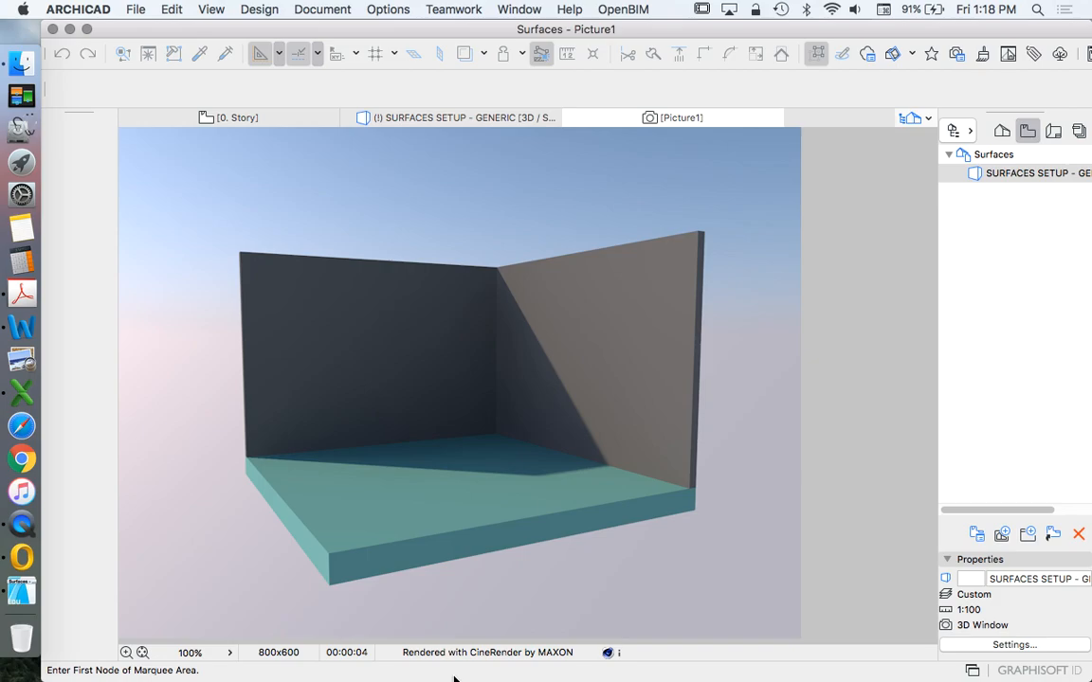
pyautogui.moveTo(358, 666)
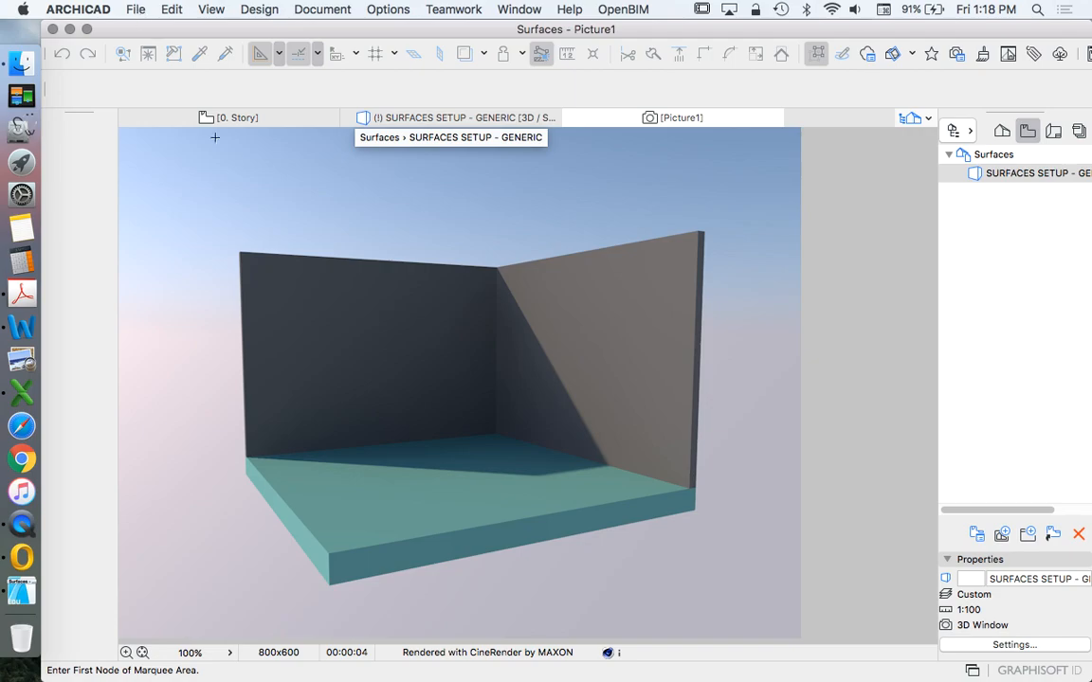
pyautogui.moveTo(148, 331)
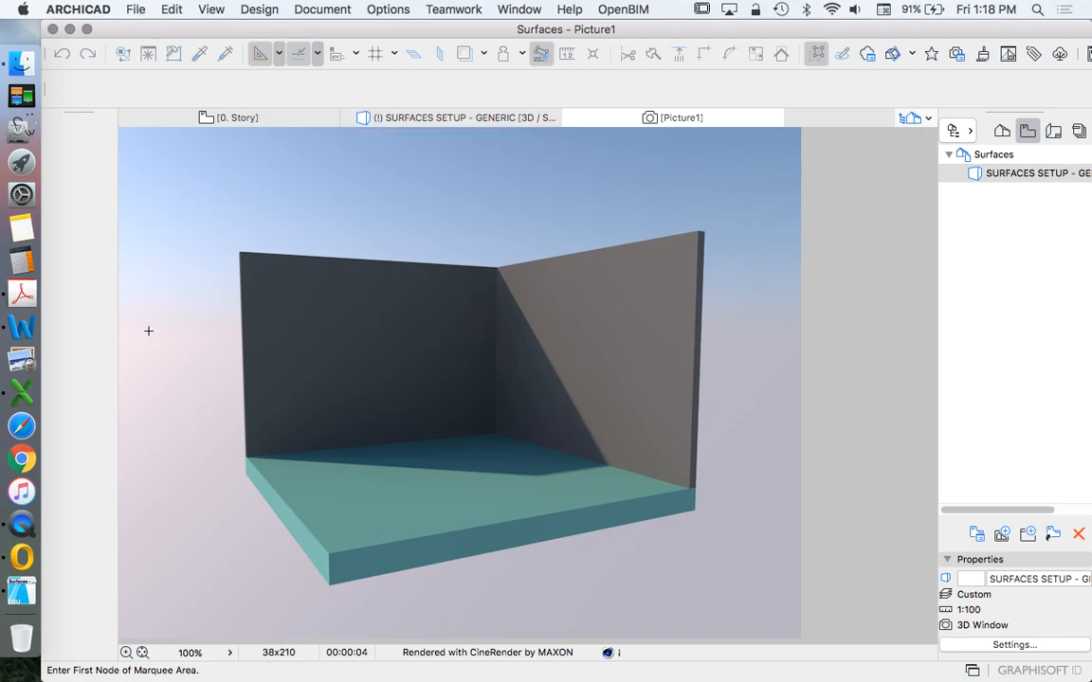
pyautogui.moveTo(775, 354)
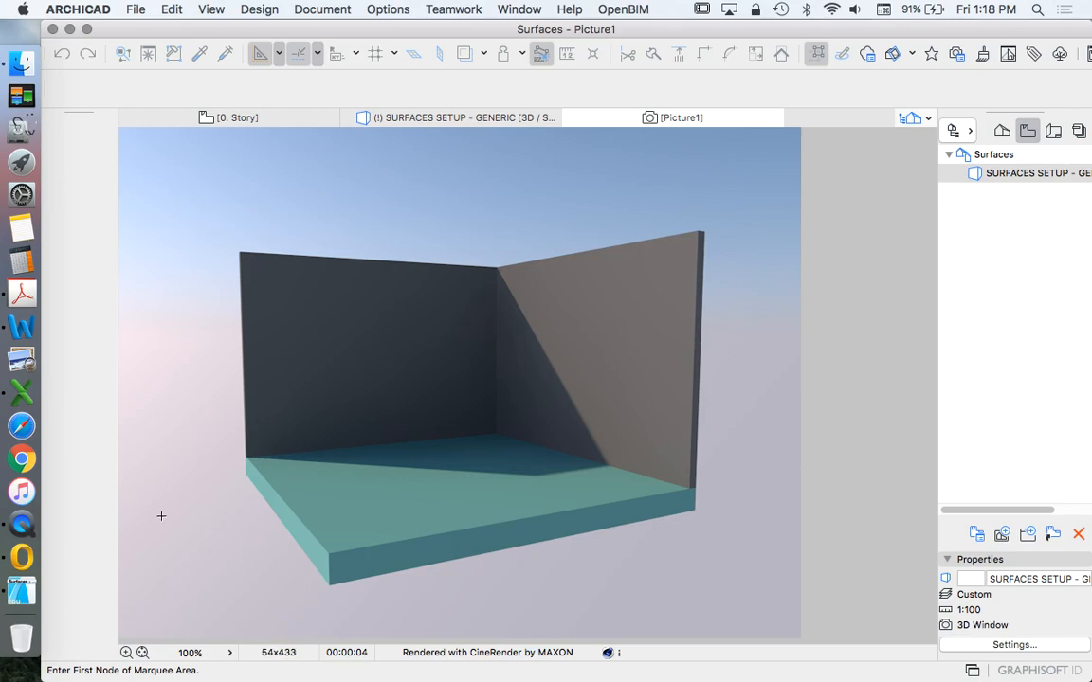
pyautogui.moveTo(784, 434)
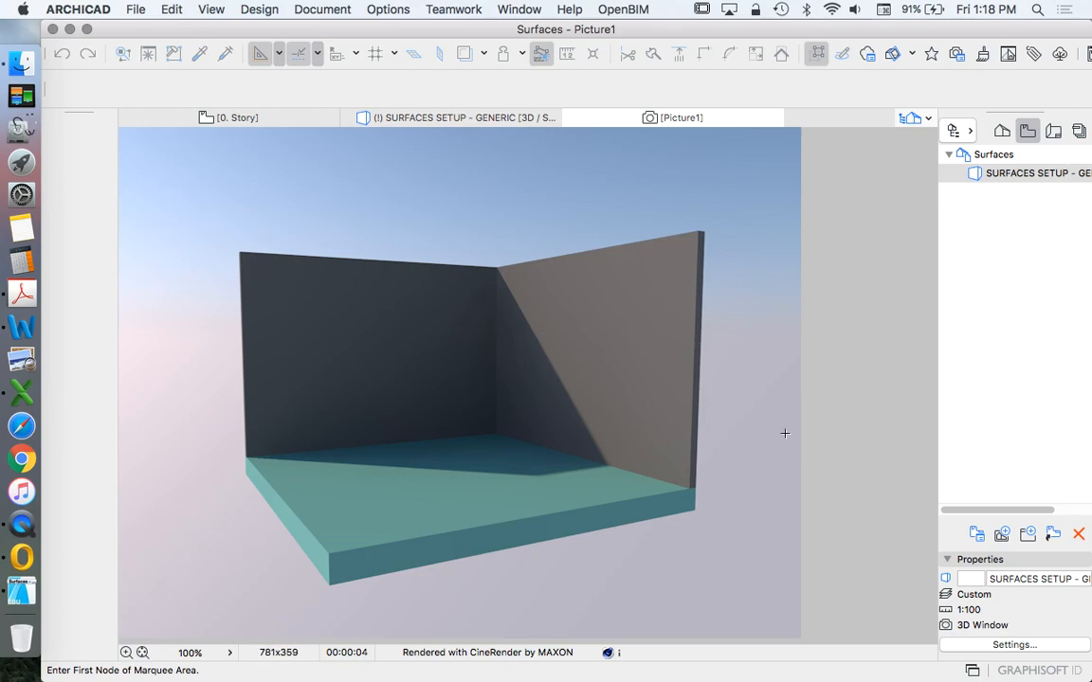
pyautogui.moveTo(537, 435)
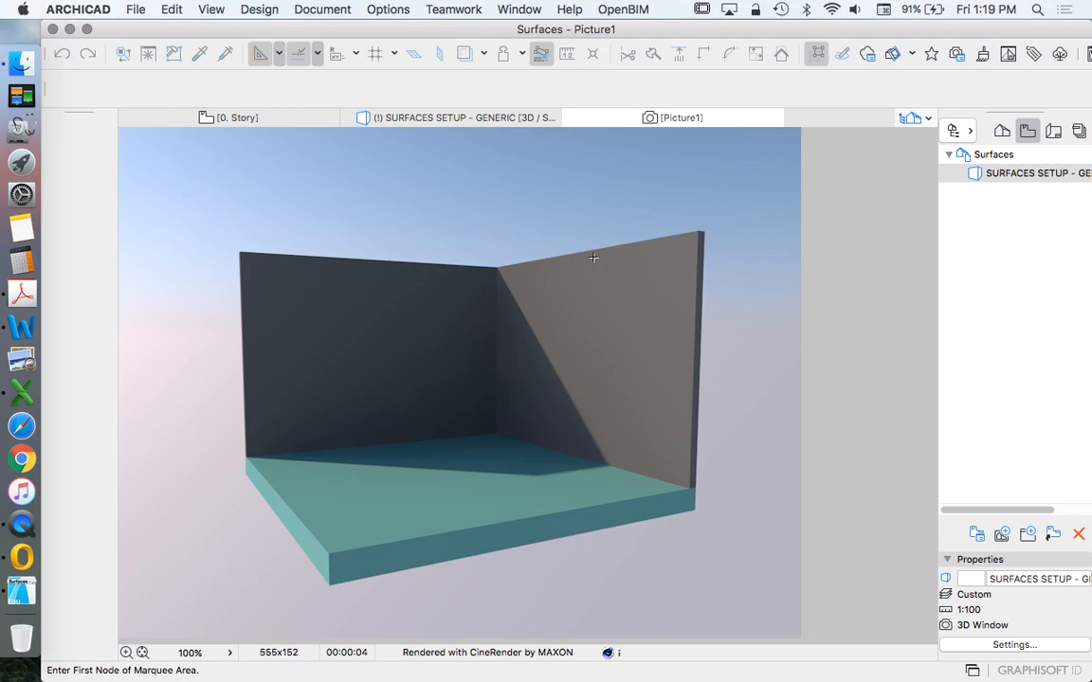
pyautogui.moveTo(537, 191)
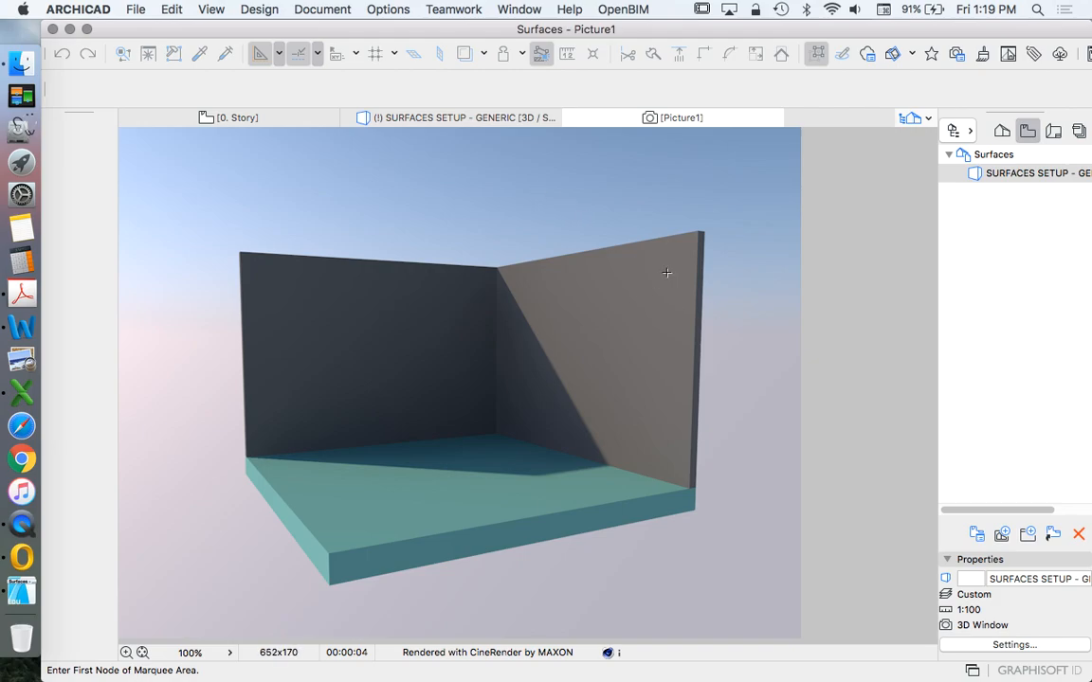
pyautogui.moveTo(661, 325)
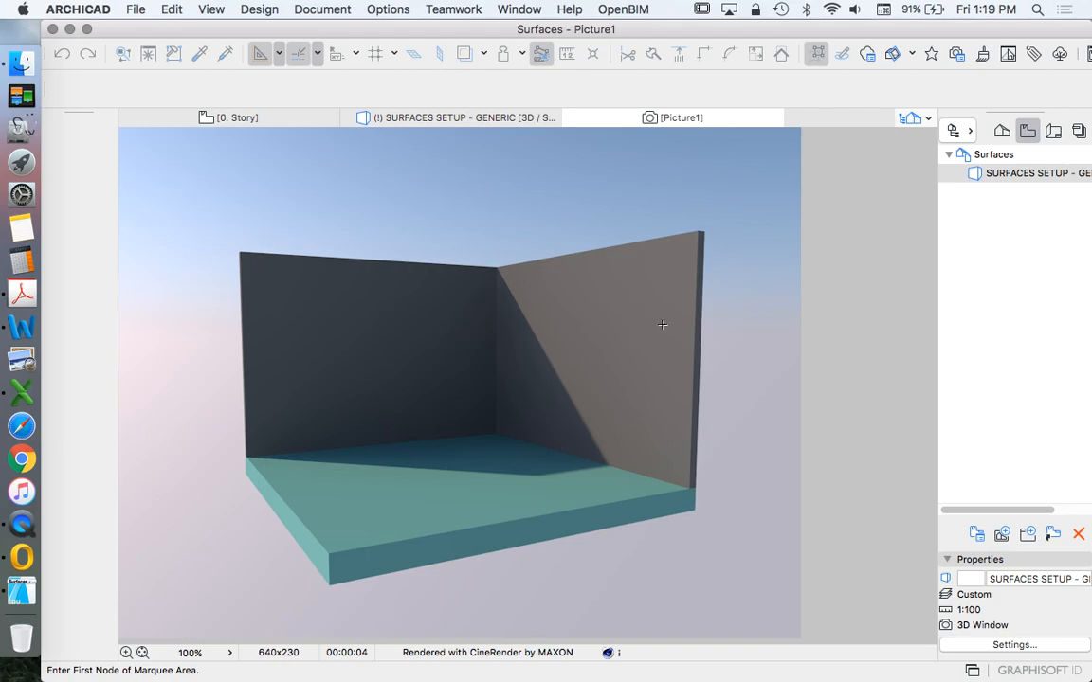
pyautogui.moveTo(616, 410)
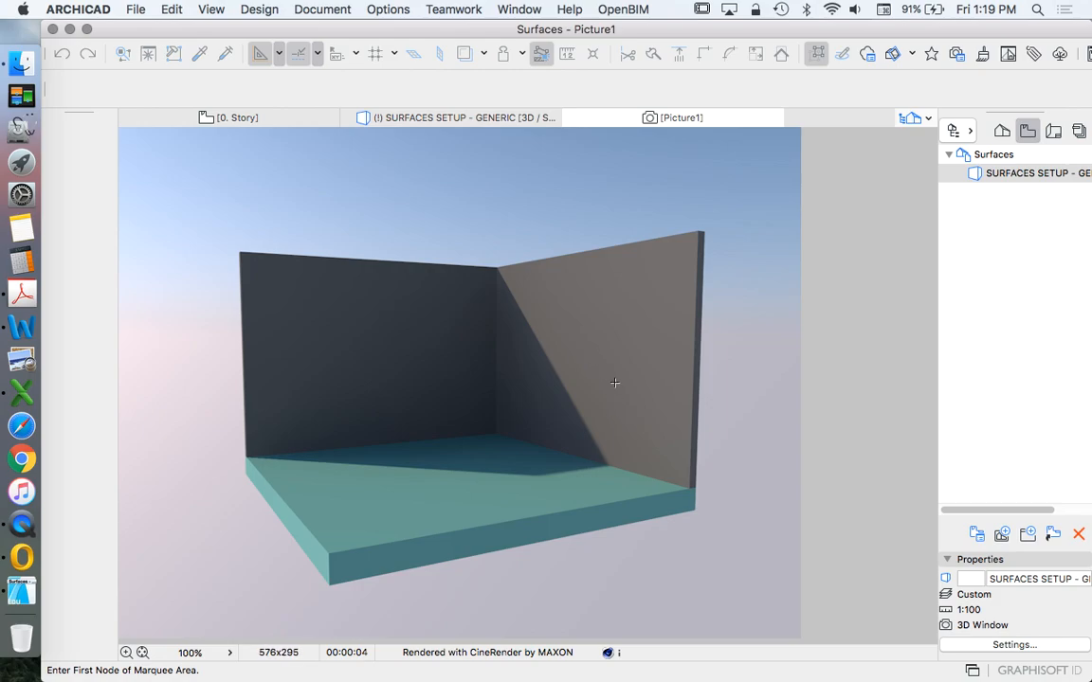
pyautogui.moveTo(625, 368)
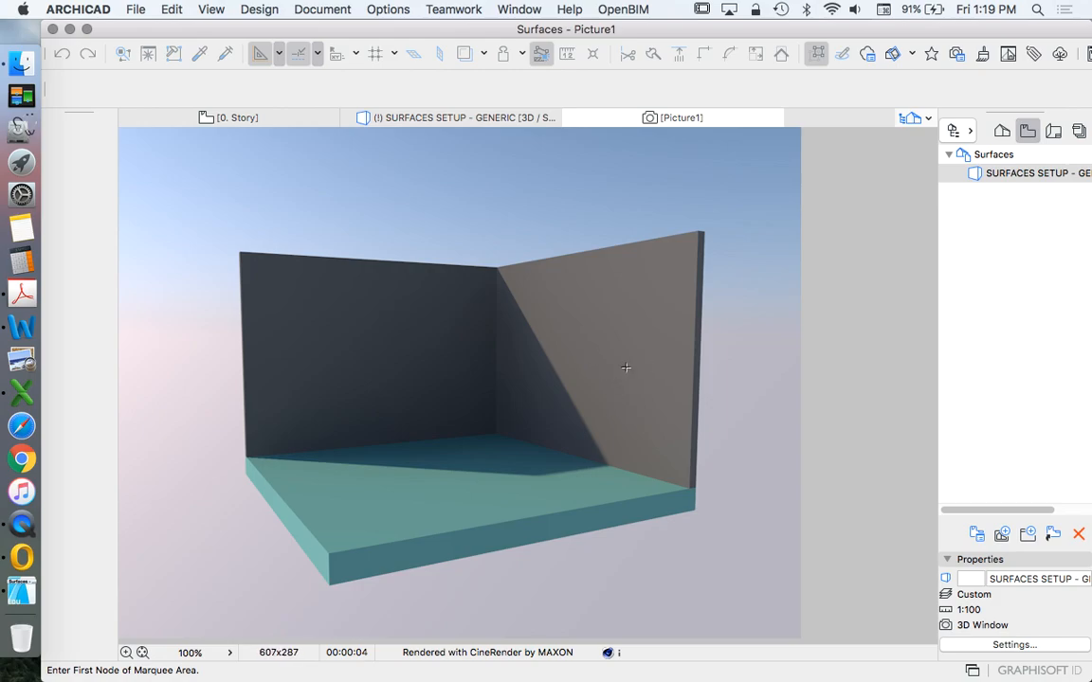
# Save the rendered picture as SURFACES TEST 01.tif in the SURFACES folder.
pyautogui.click(135, 8)
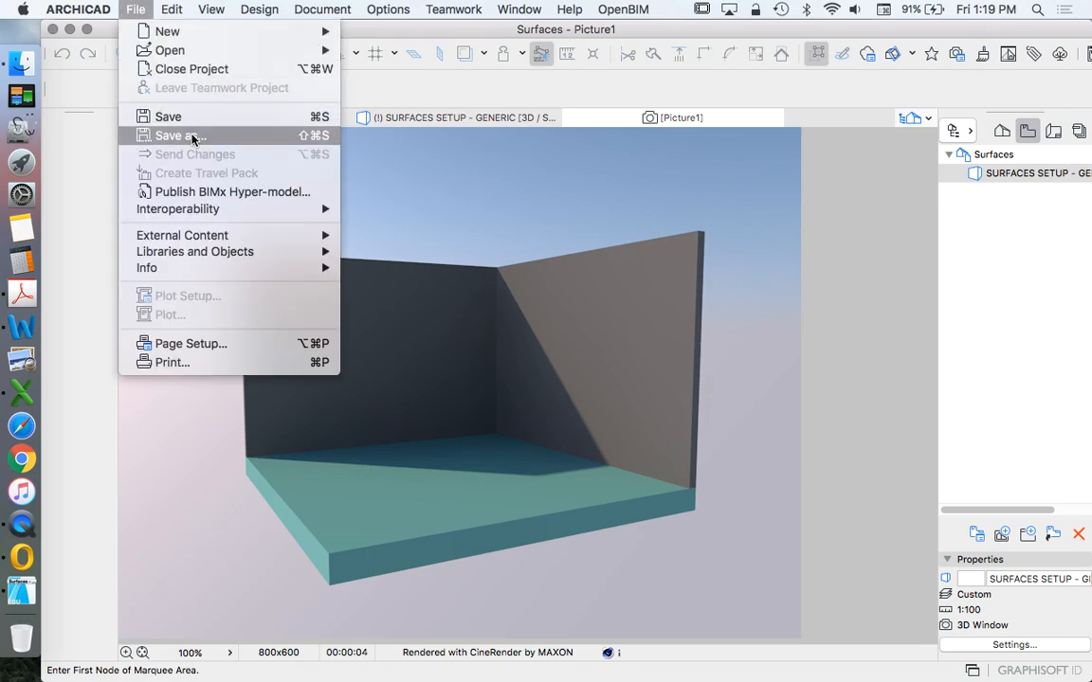
pyautogui.click(179, 136)
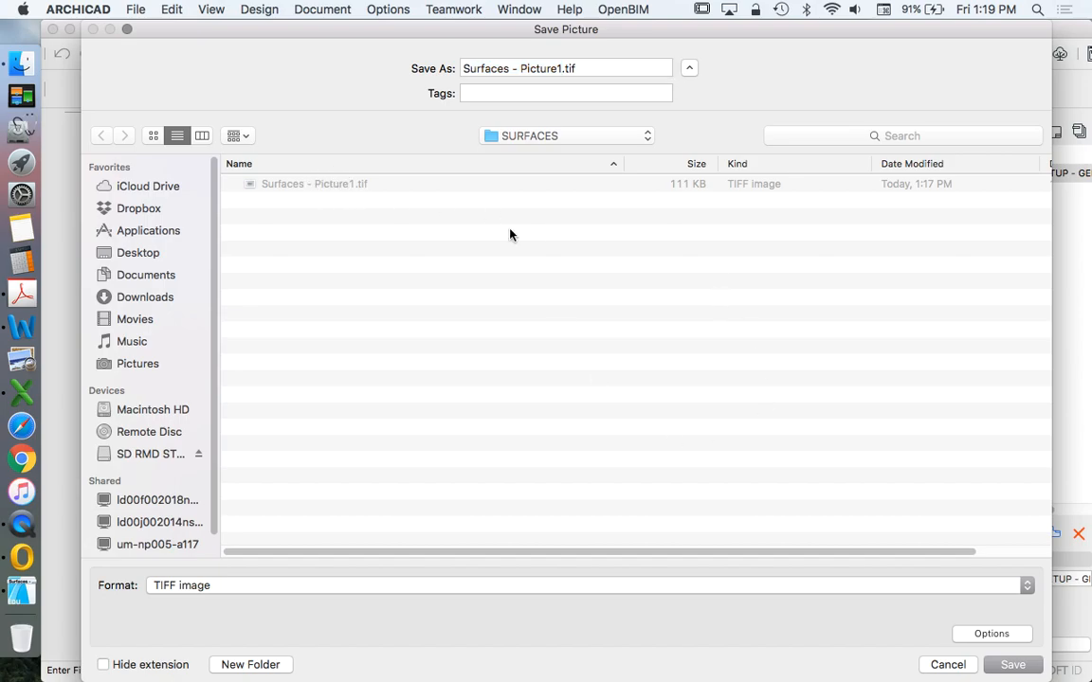
pyautogui.doubleClick(545, 69)
pyautogui.write('SURFACES TEST')
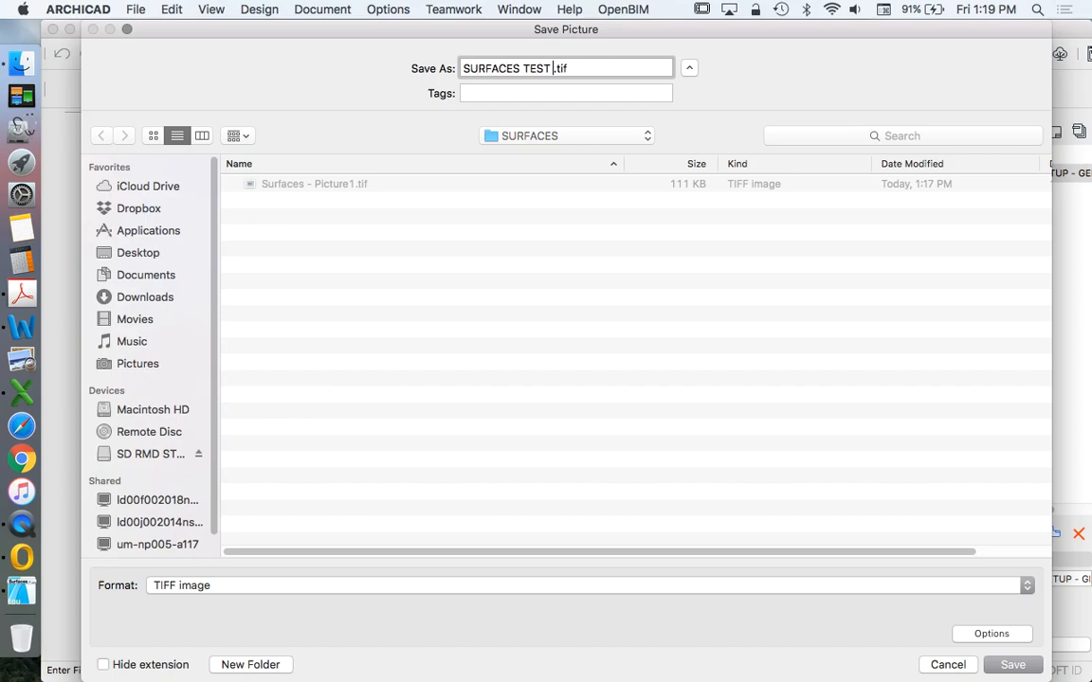
pyautogui.click(1012, 664)
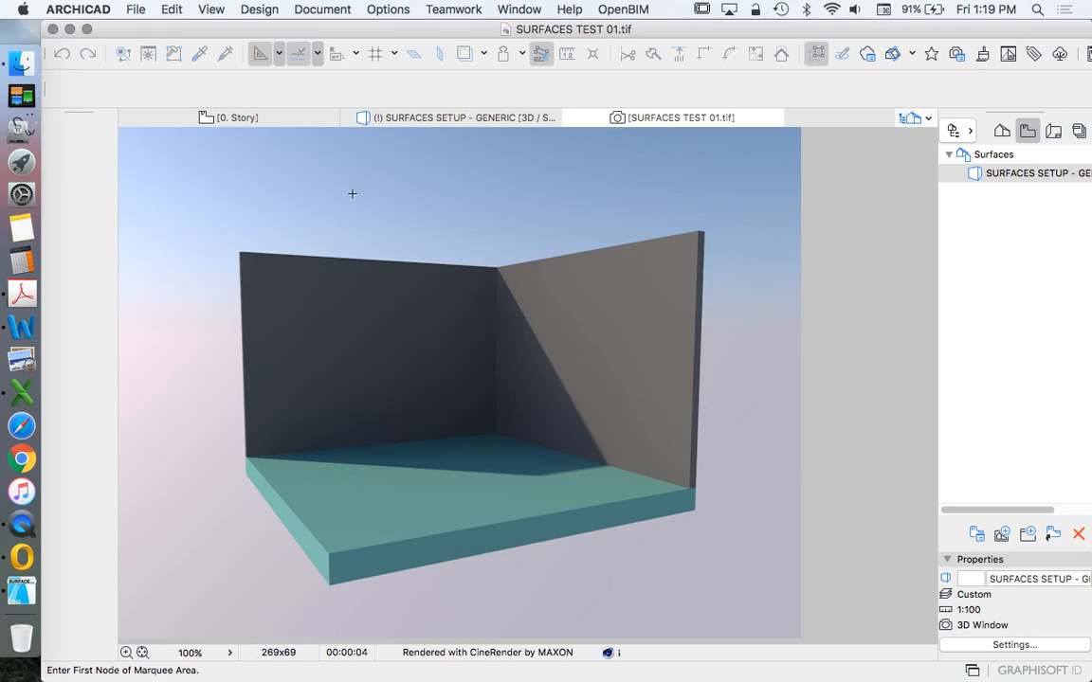
pyautogui.moveTo(775, 382)
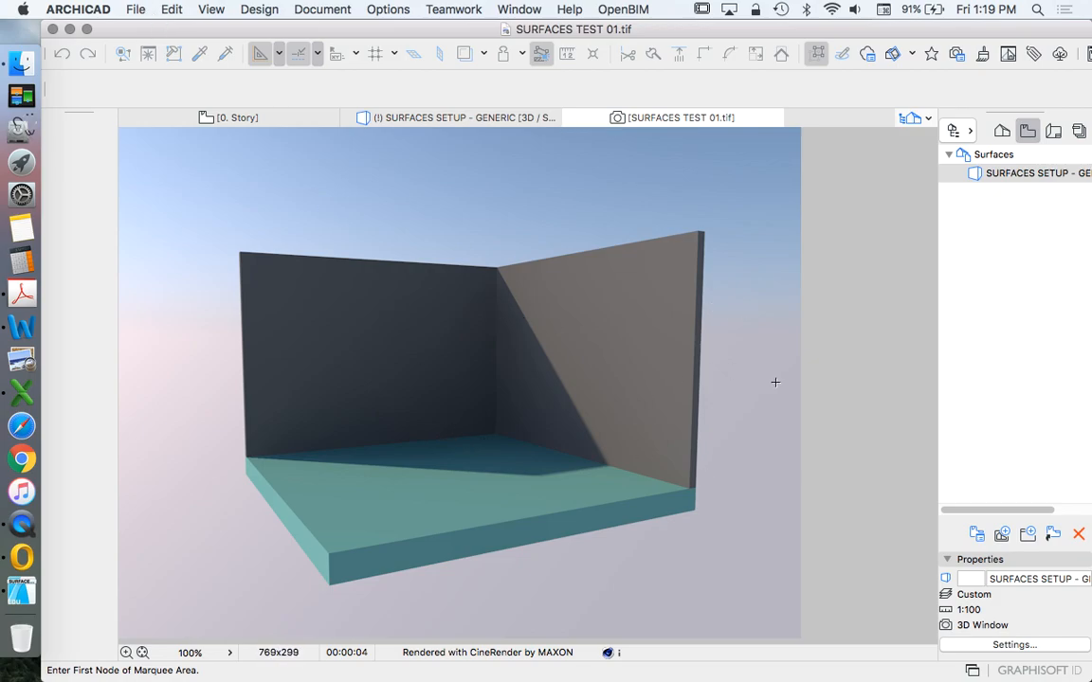
# Save the rendering again as a JPEG image named SURFACES TEST 01.
pyautogui.click(135, 8)
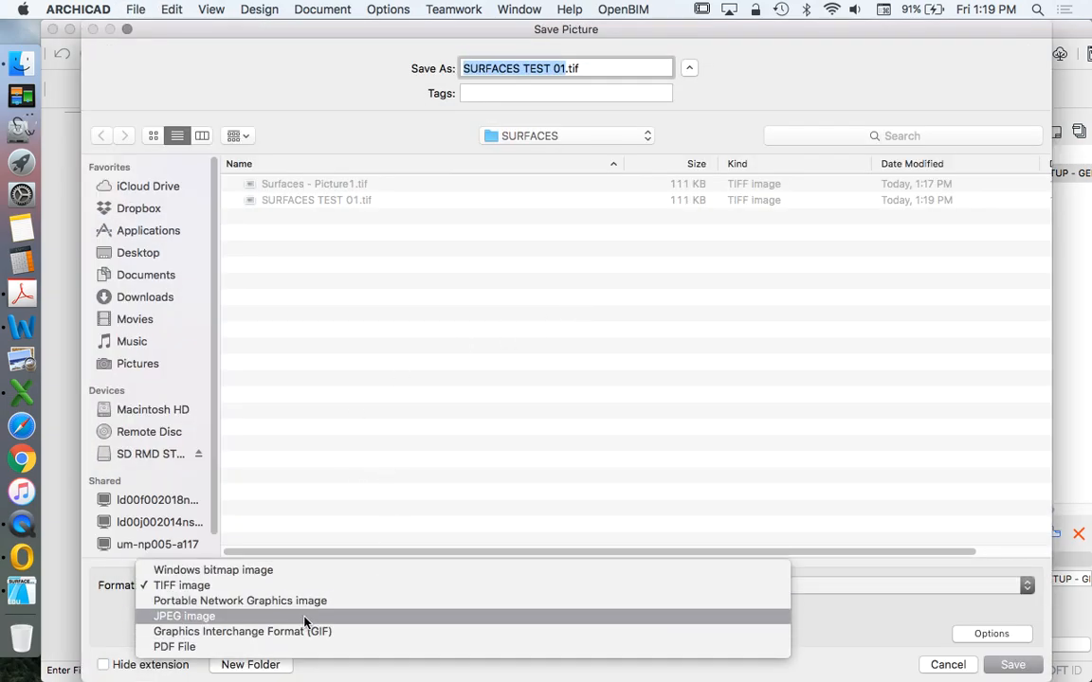
pyautogui.click(184, 615)
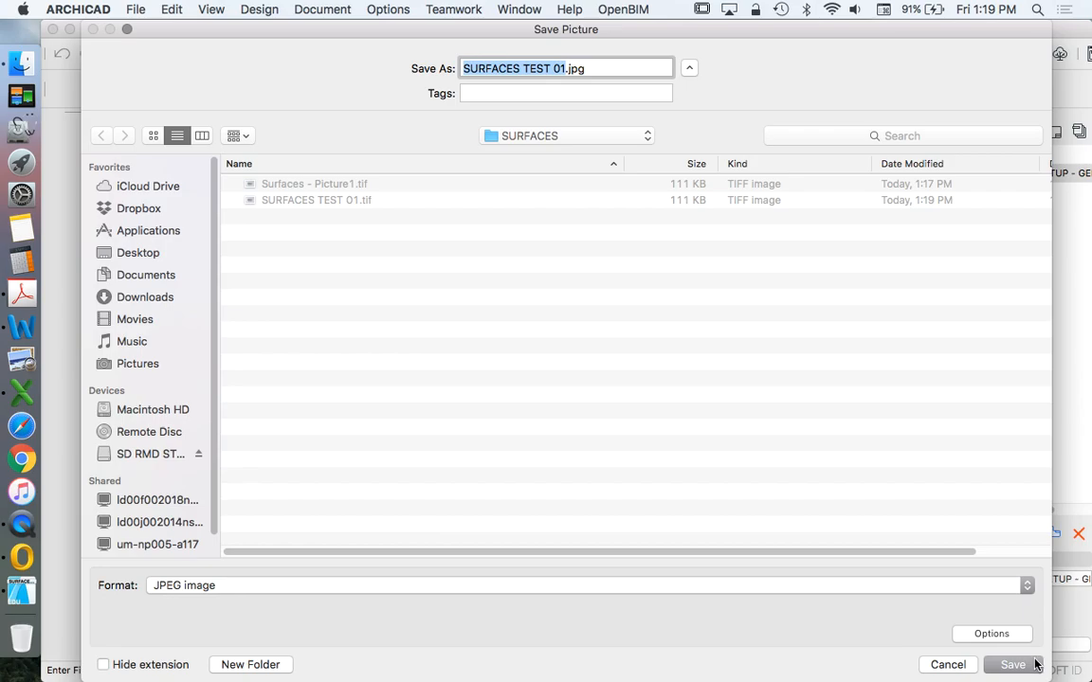
pyautogui.click(1012, 664)
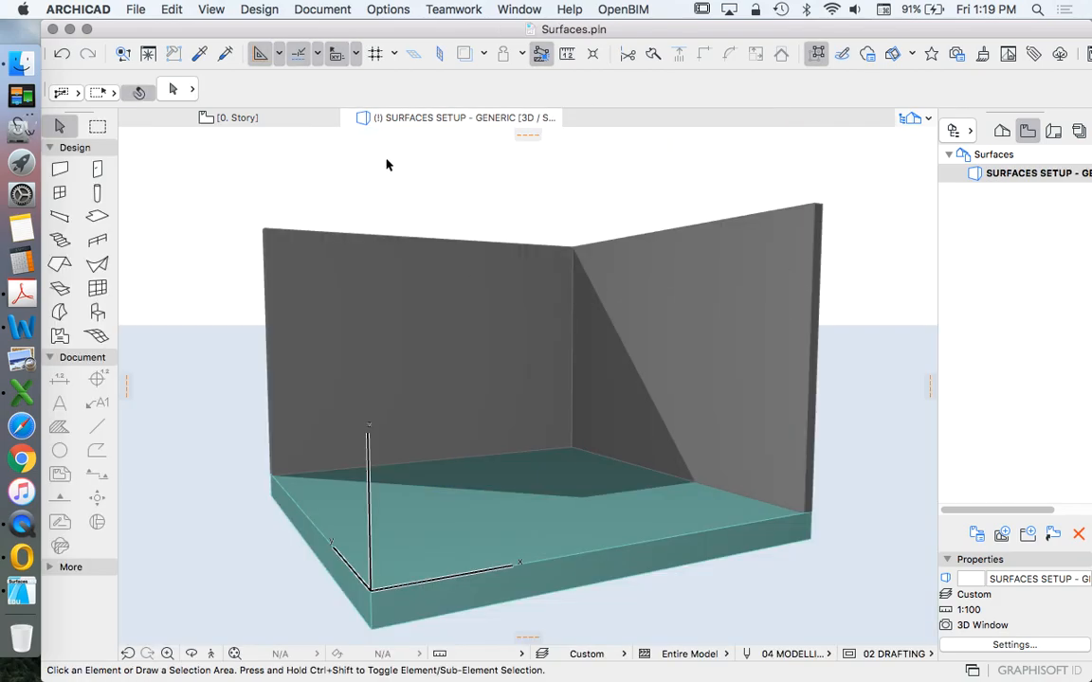
pyautogui.moveTo(595, 199)
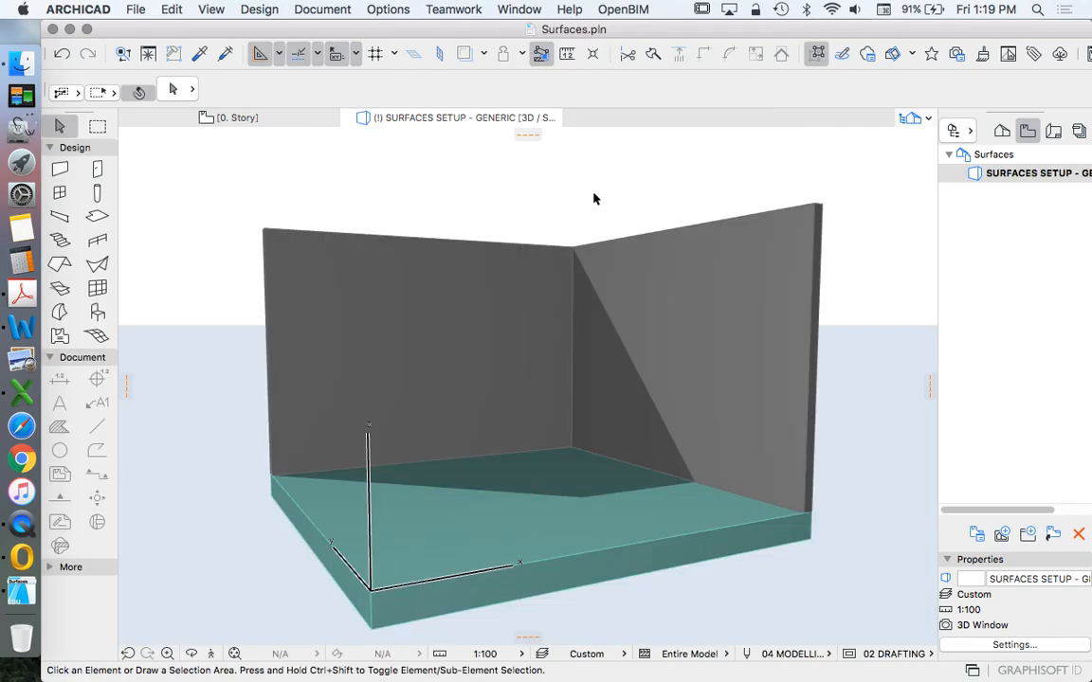
pyautogui.moveTo(679, 262)
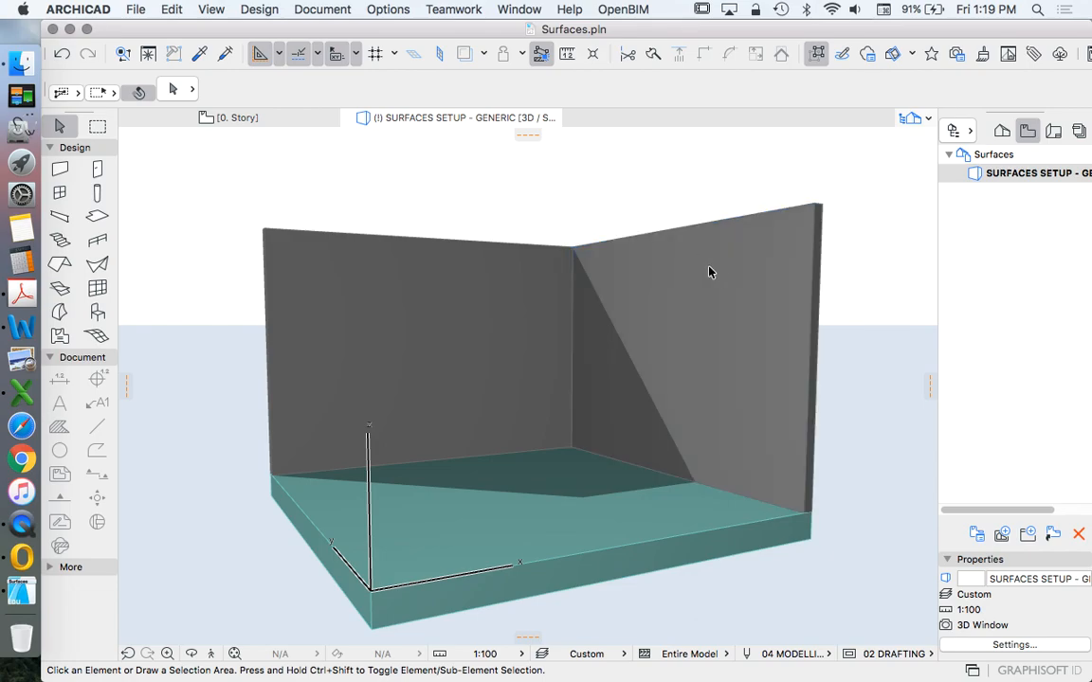
pyautogui.moveTo(763, 441)
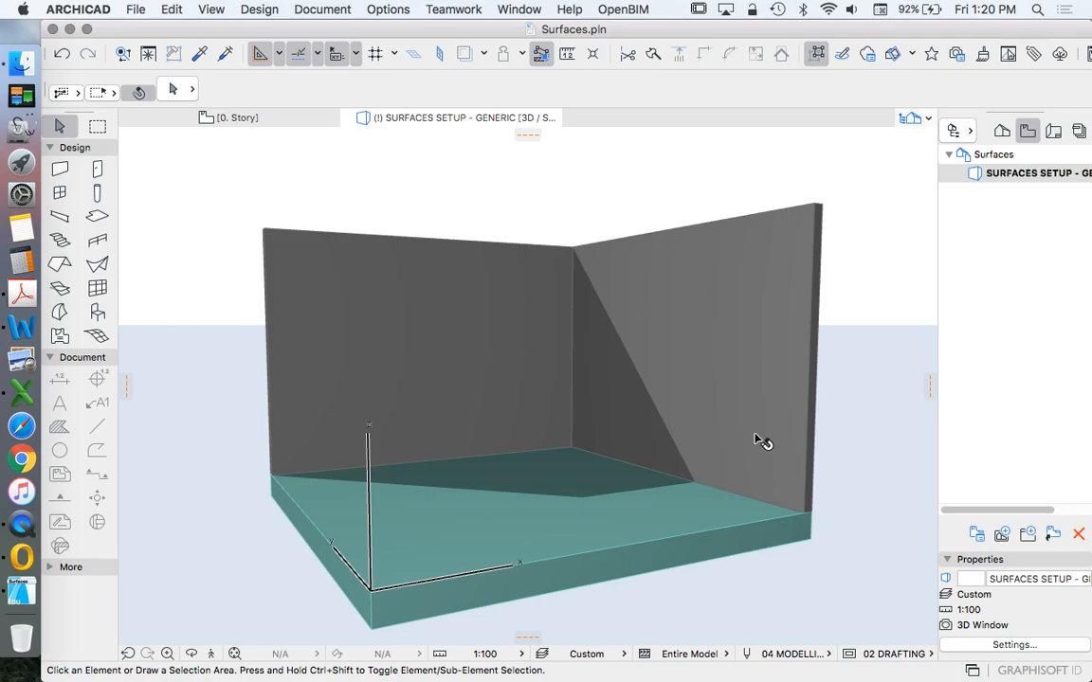
pyautogui.moveTo(690, 341)
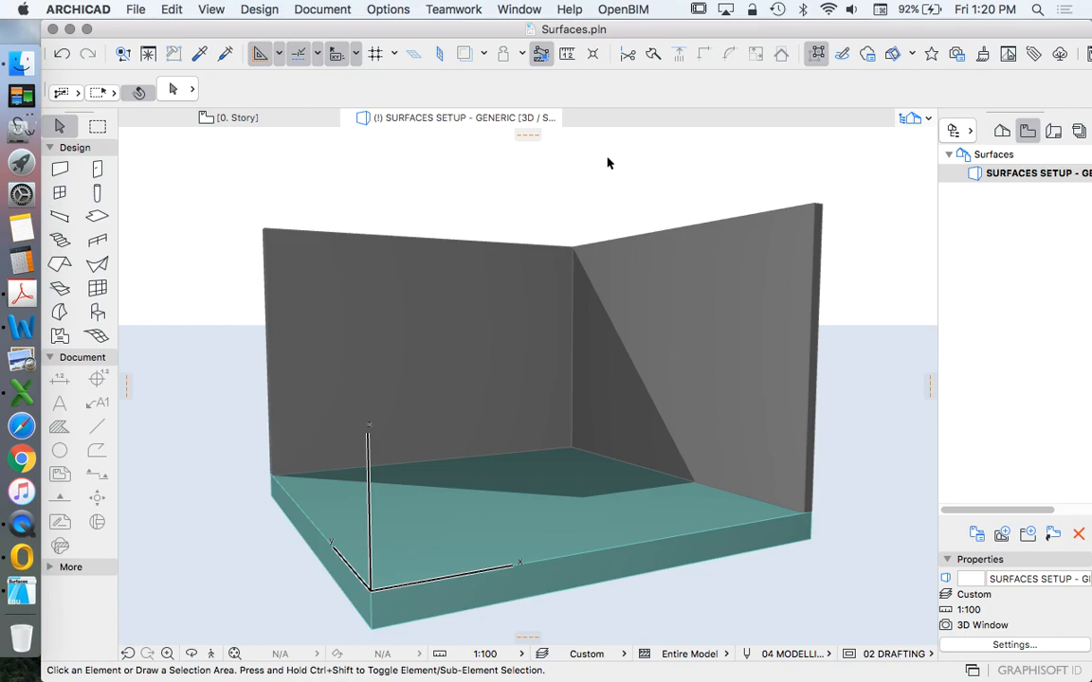
pyautogui.moveTo(552, 263)
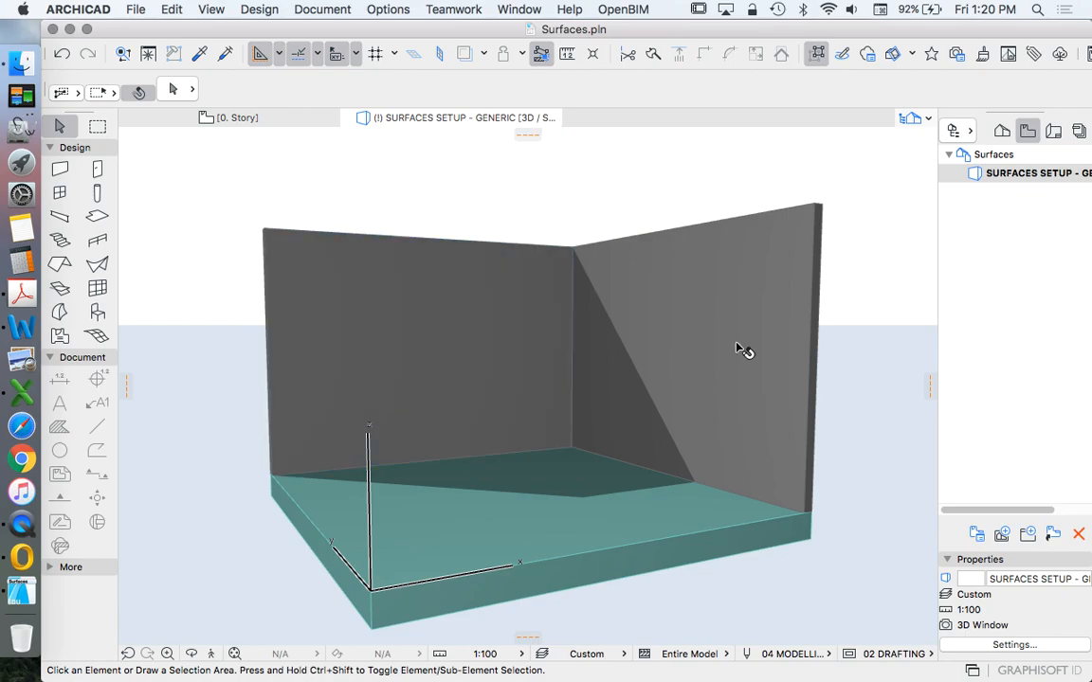
pyautogui.moveTo(606, 471)
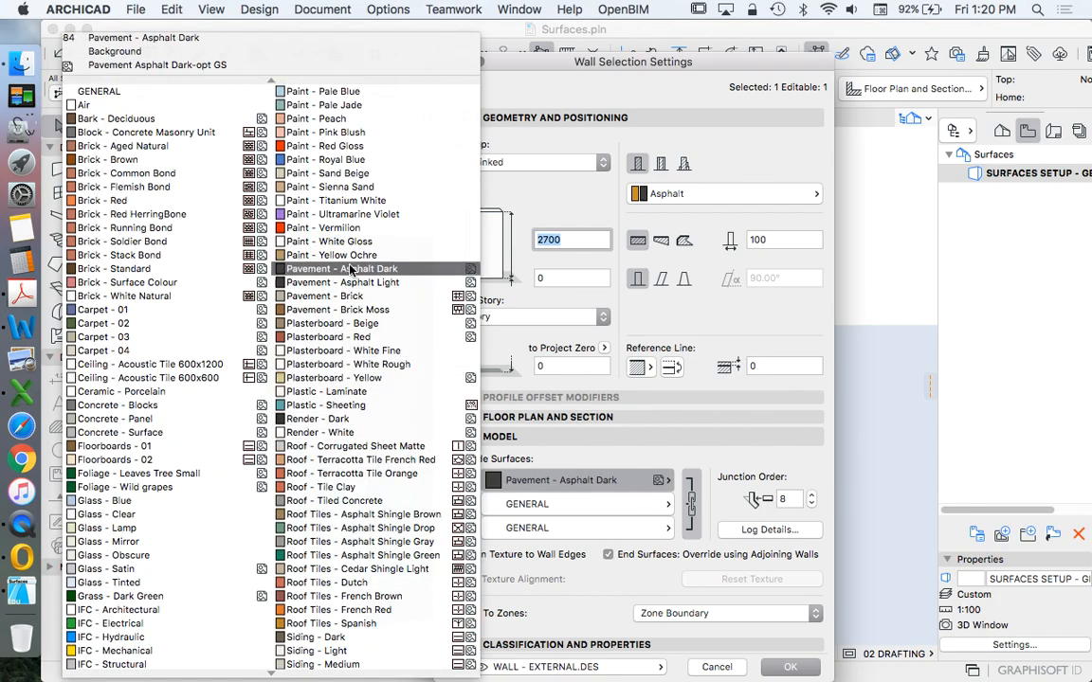
# Override all surfaces of both walls with Brick - Aged Natural and confirm.
pyautogui.click(323, 296)
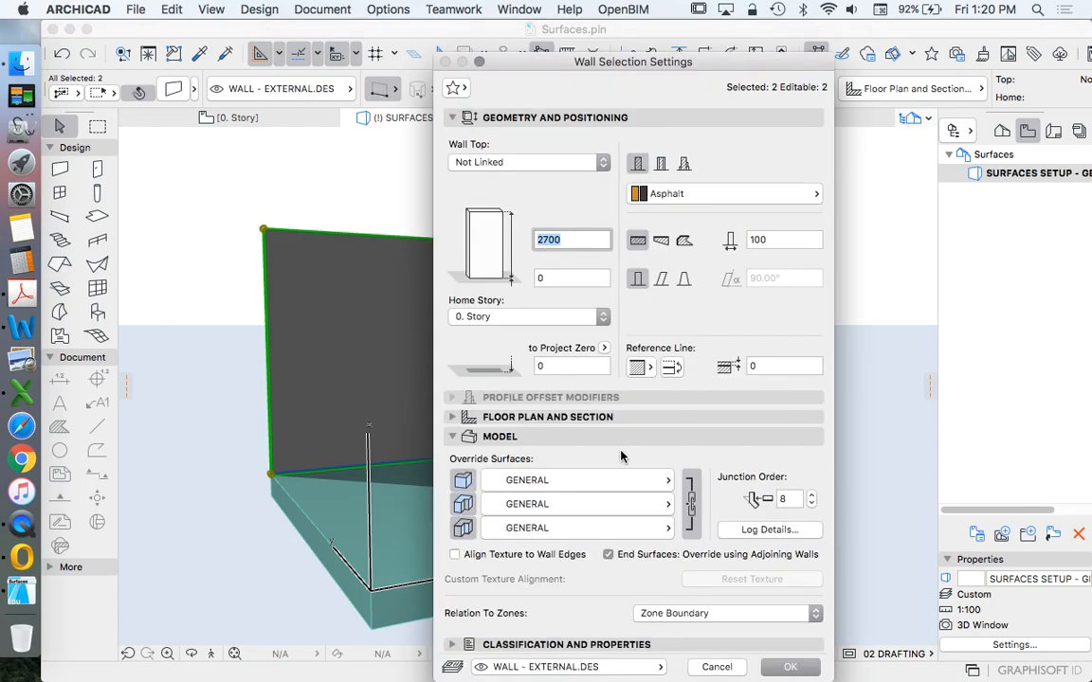
pyautogui.click(575, 480)
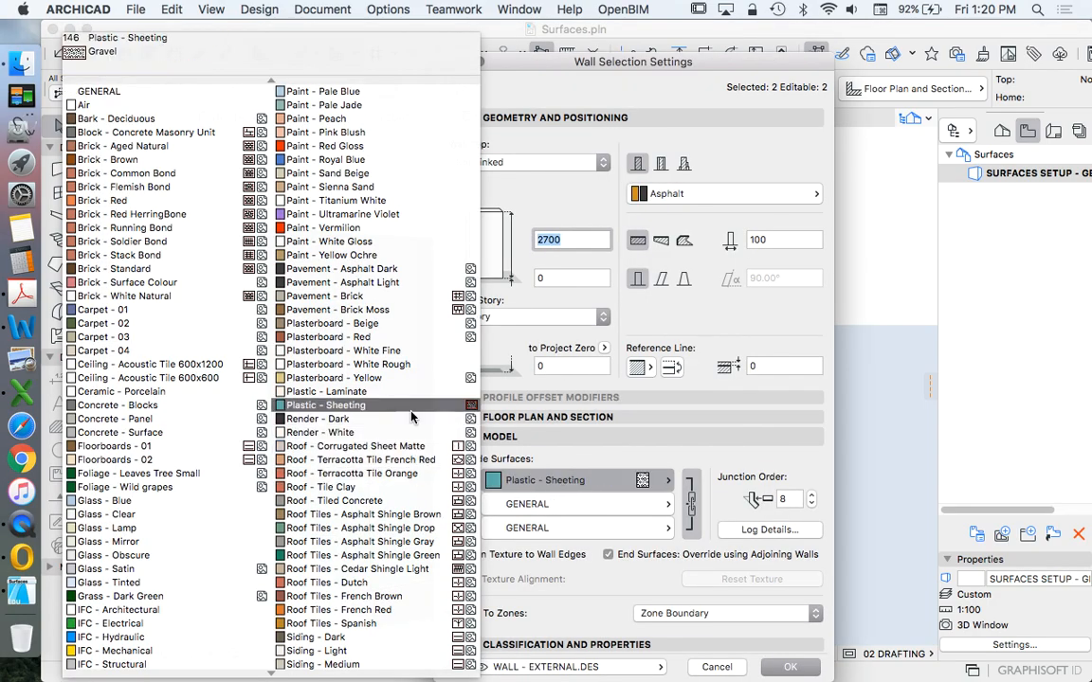
pyautogui.click(341, 282)
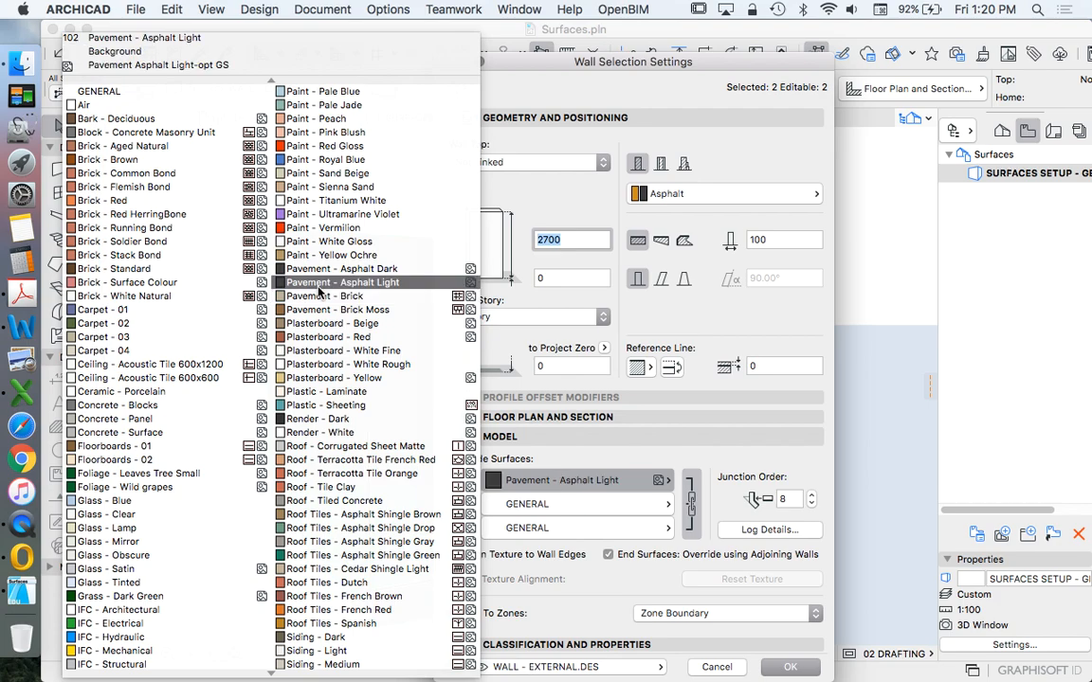
pyautogui.click(123, 146)
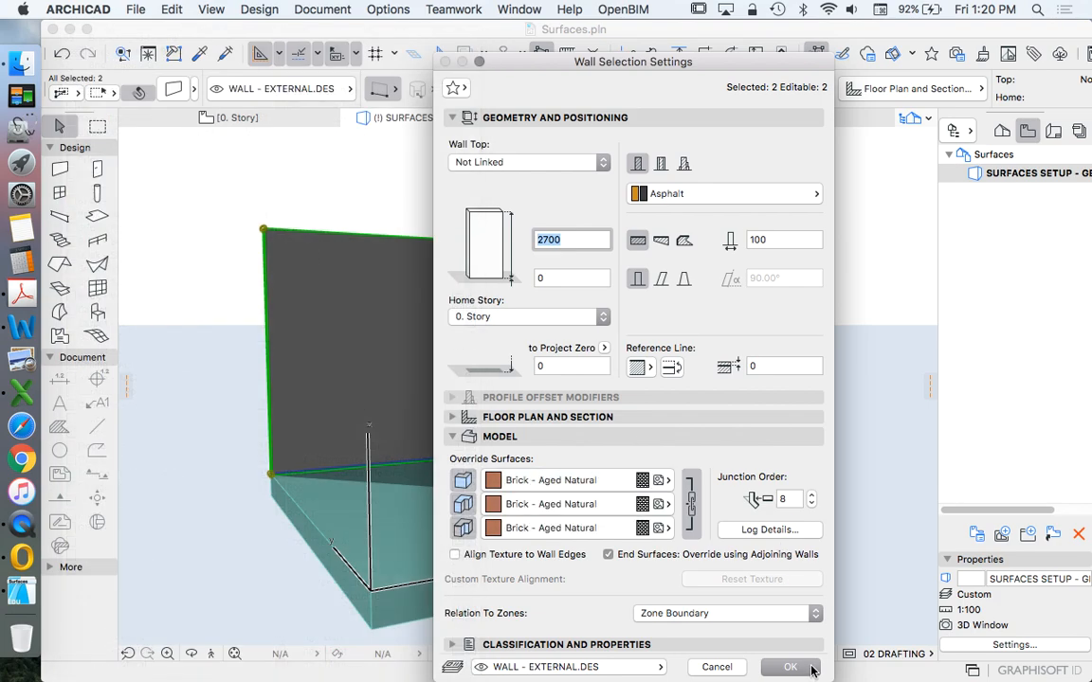
pyautogui.click(789, 666)
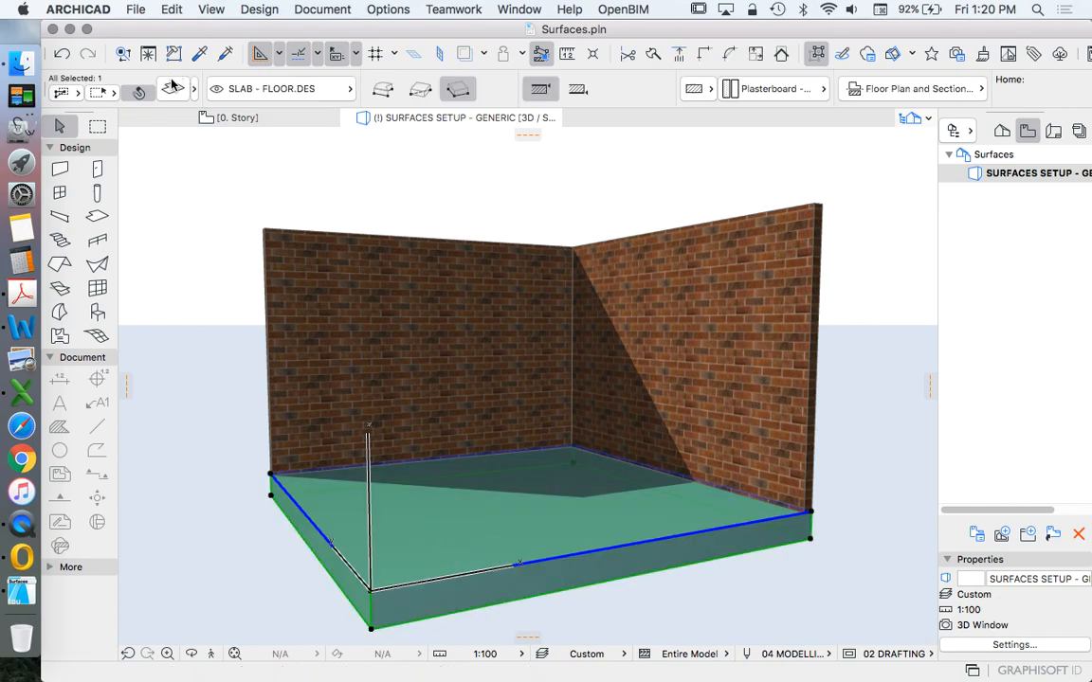
# Preview ceiling tile, porcelain and several paint surfaces on the slab, then reset it to GENERAL.
pyautogui.click(731, 497)
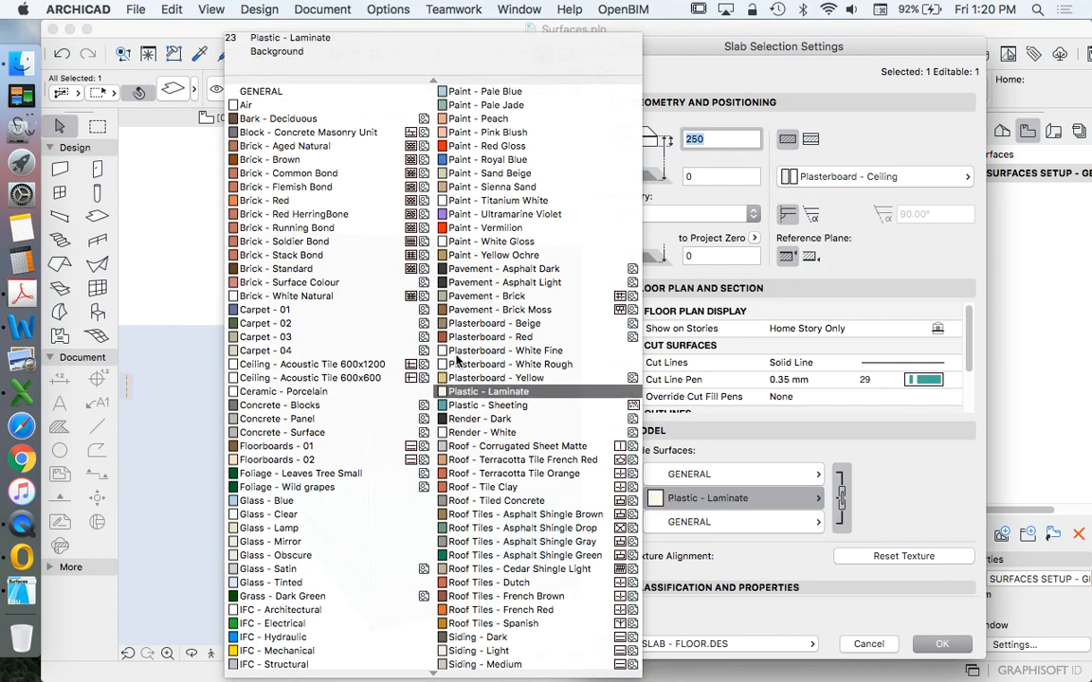
pyautogui.click(277, 418)
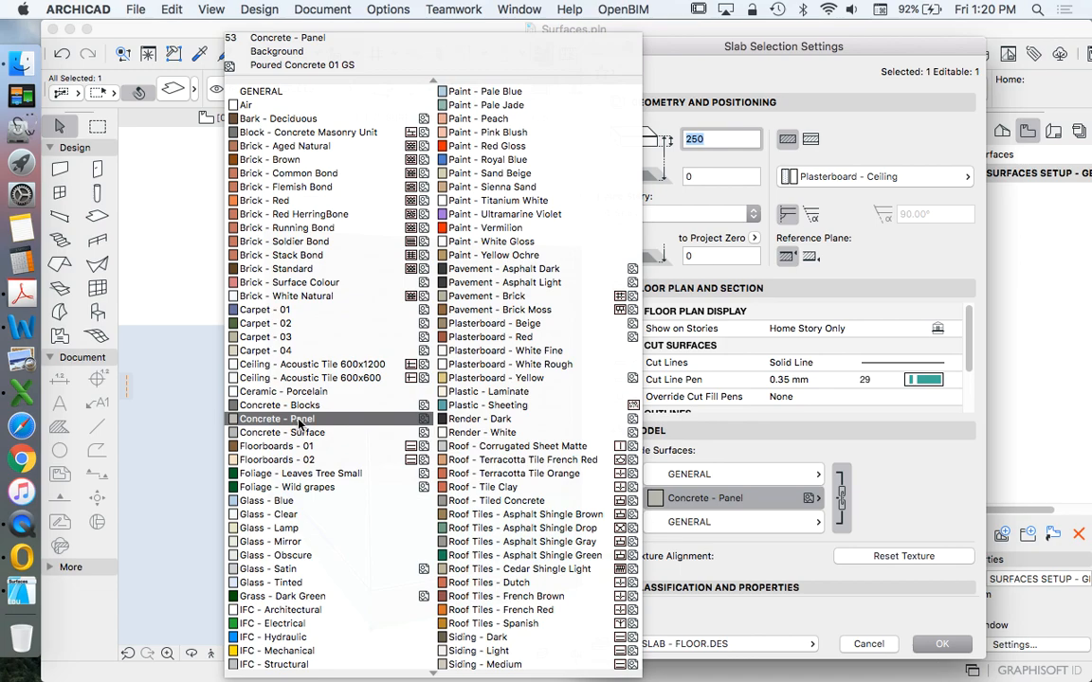
pyautogui.moveTo(424, 424)
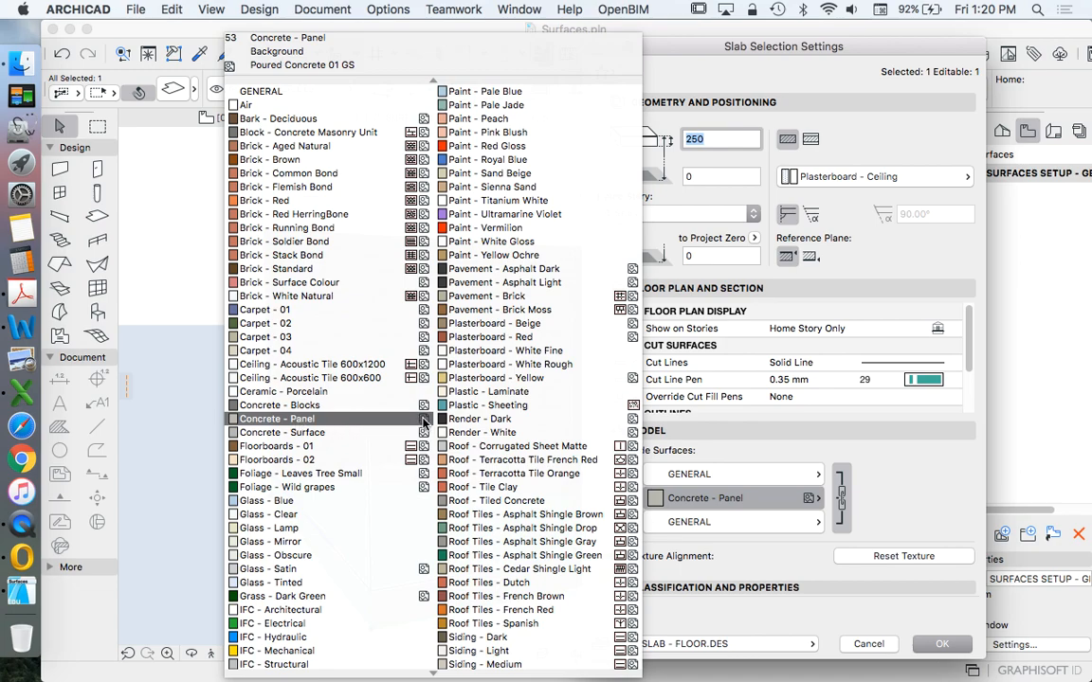
pyautogui.moveTo(425, 428)
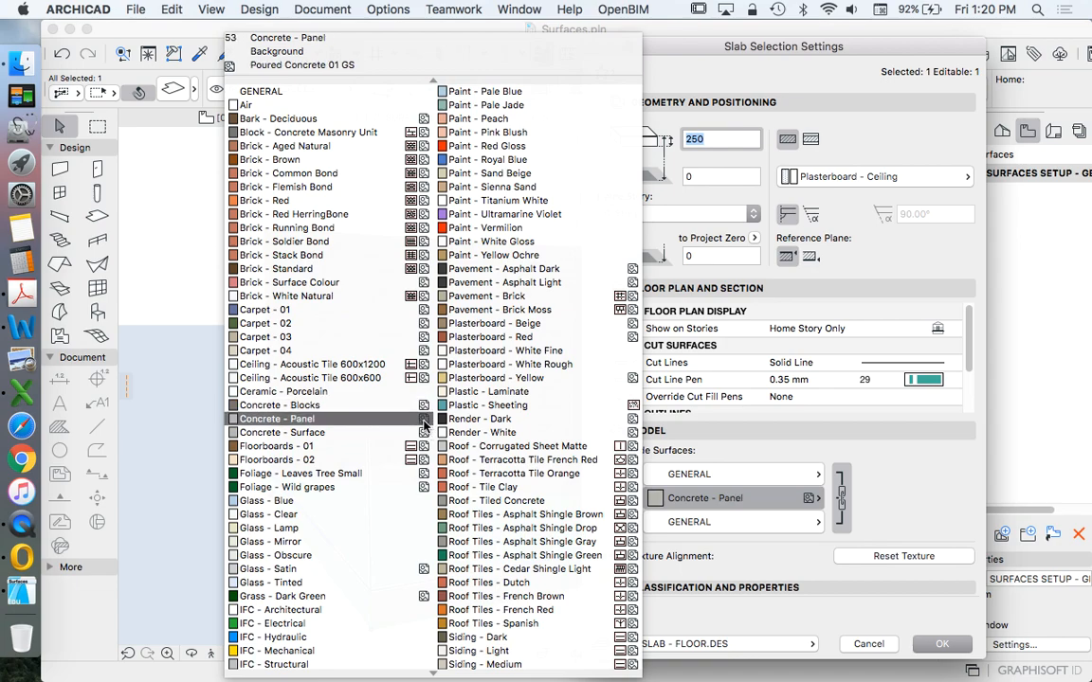
pyautogui.moveTo(424, 425)
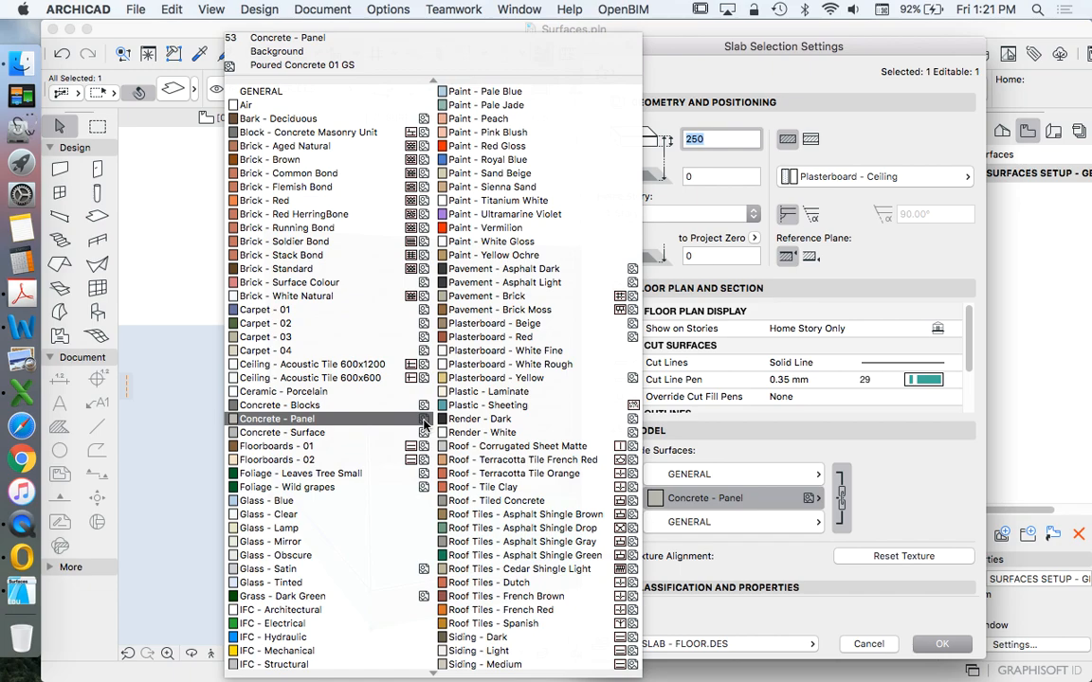
pyautogui.click(309, 377)
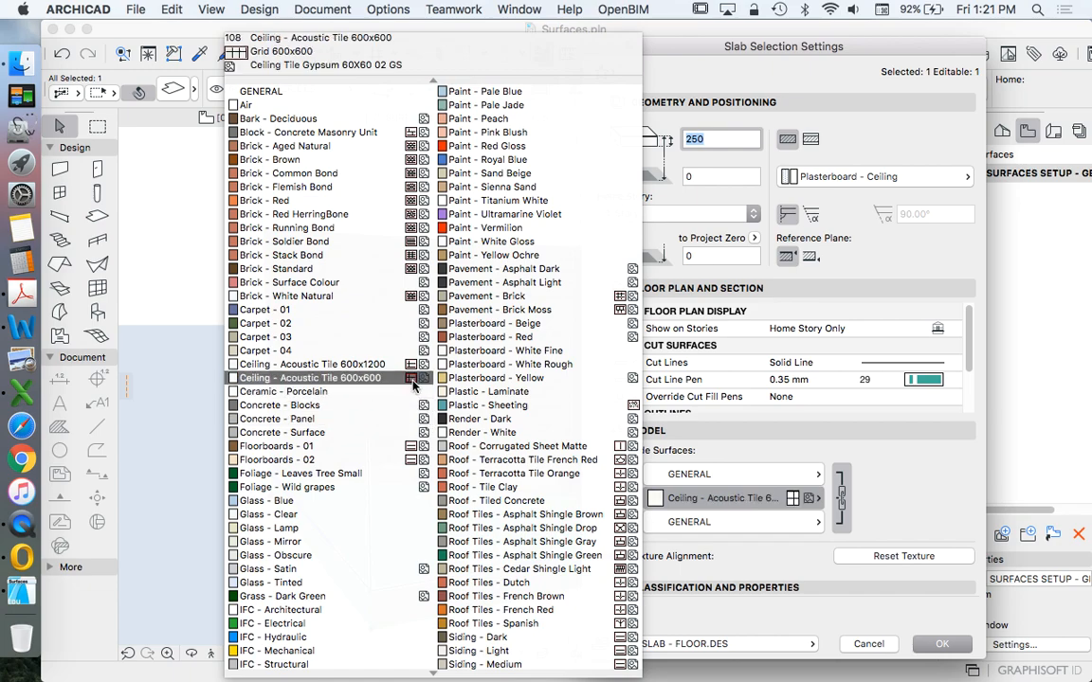
pyautogui.click(283, 391)
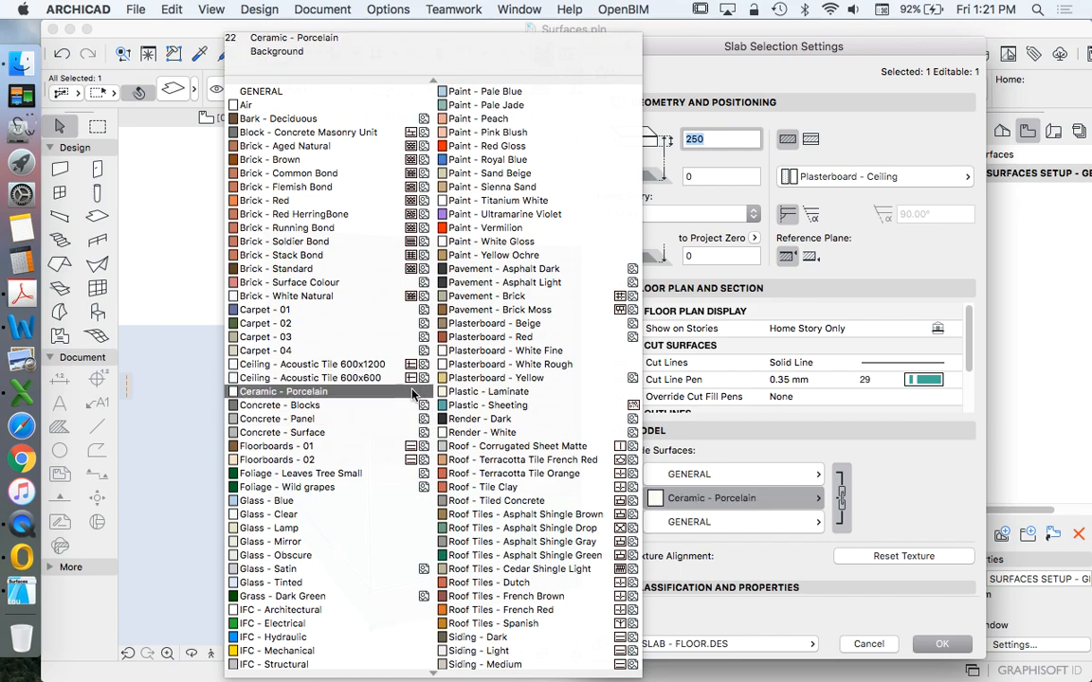
pyautogui.click(280, 541)
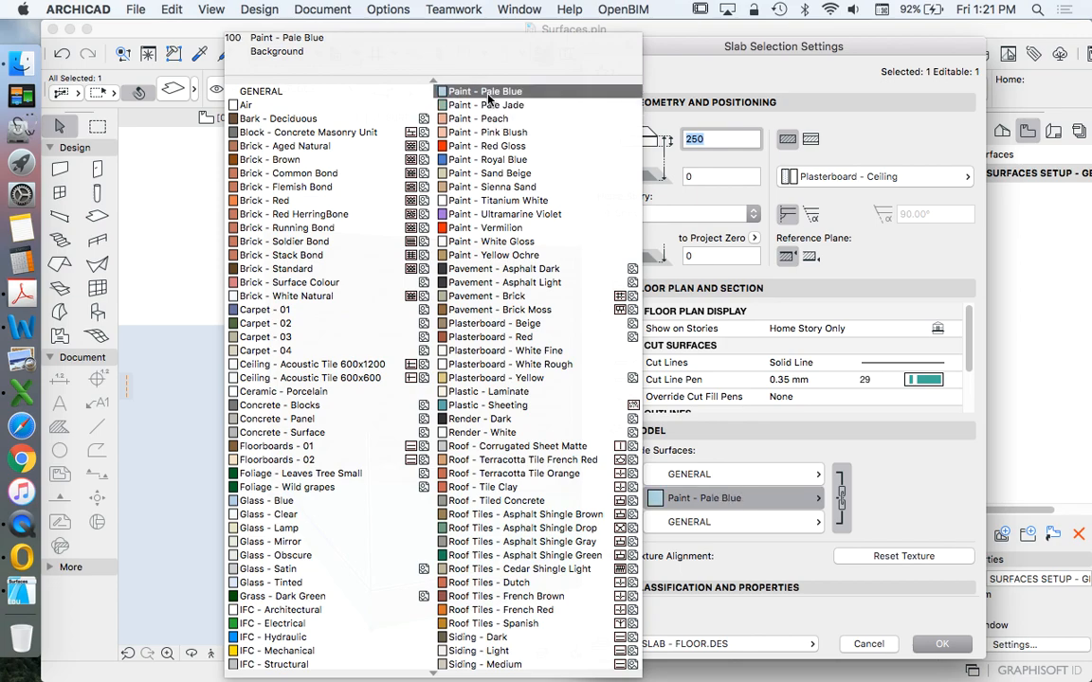
pyautogui.click(488, 132)
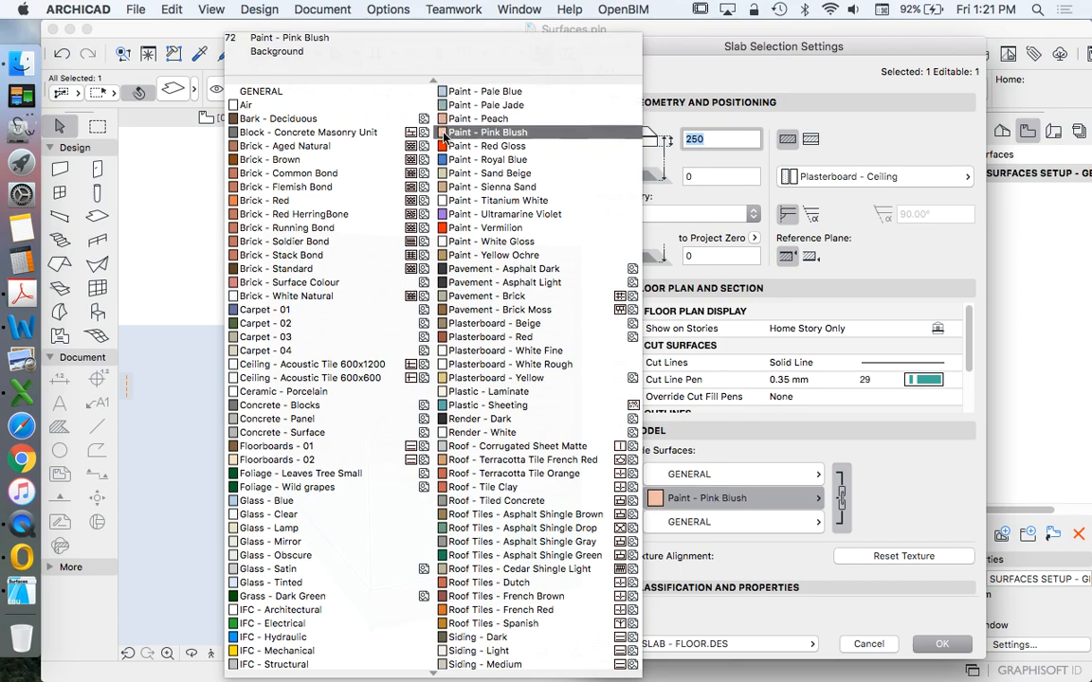
pyautogui.click(498, 200)
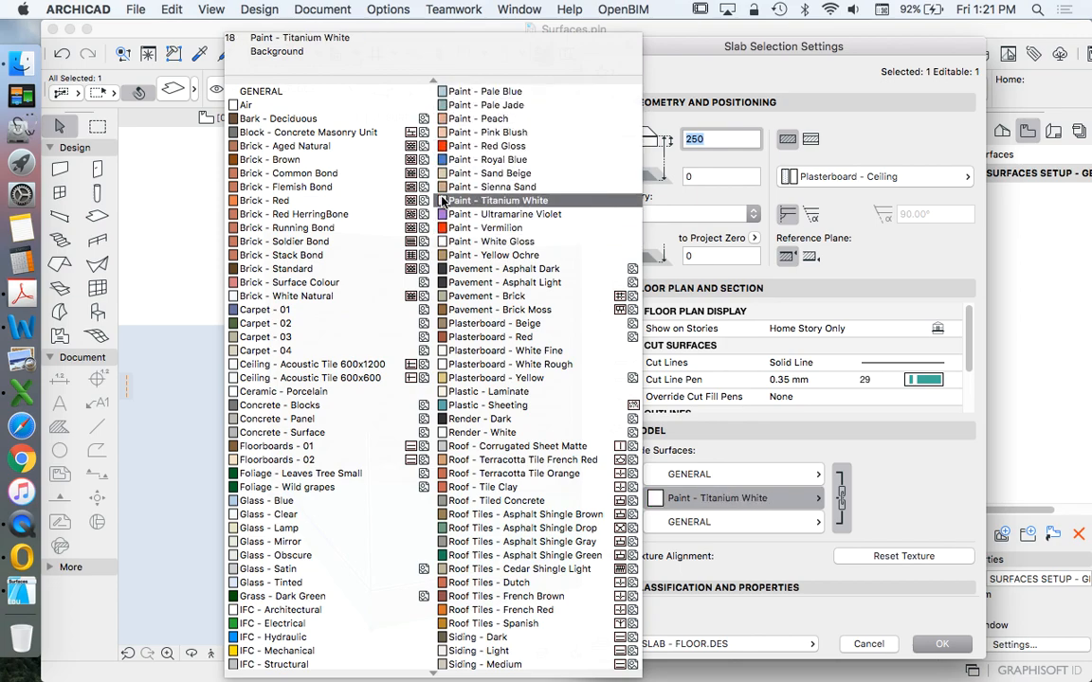
pyautogui.click(492, 255)
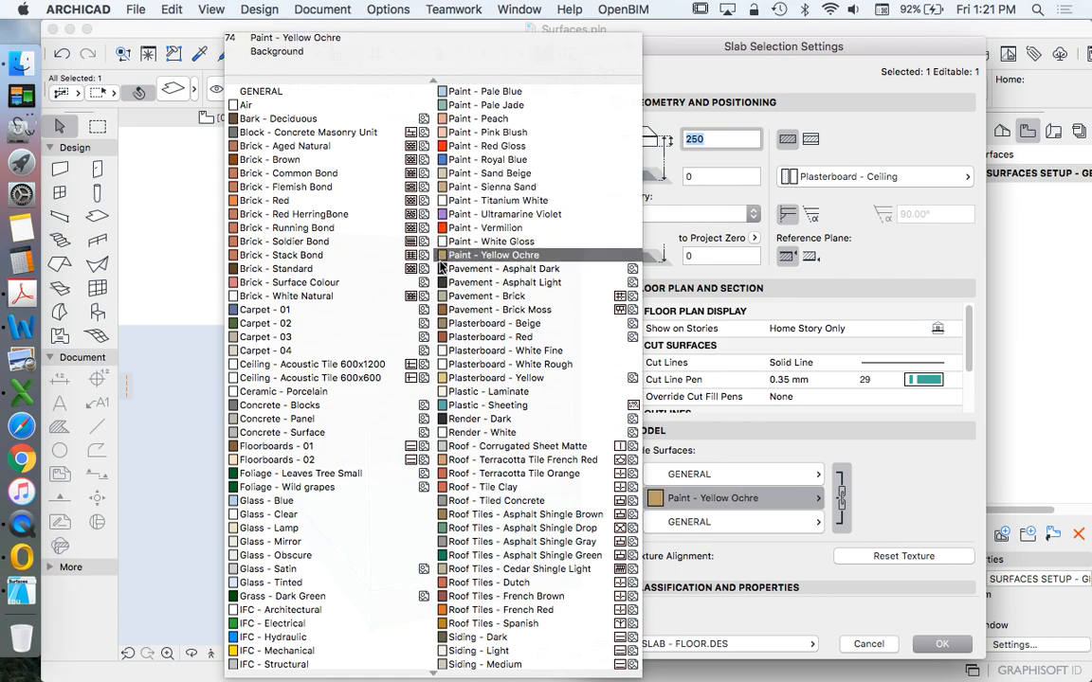
pyautogui.click(265, 323)
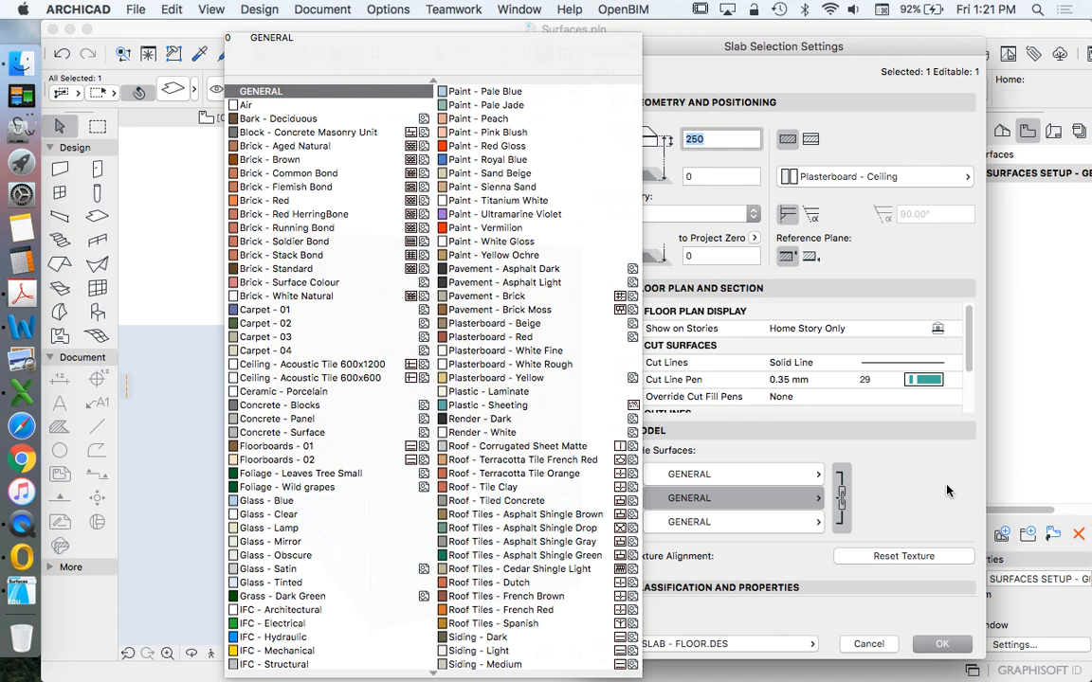
# Try more paints and Carpet - 02 on the slab top, then choose Concrete - Panel.
pyautogui.click(488, 132)
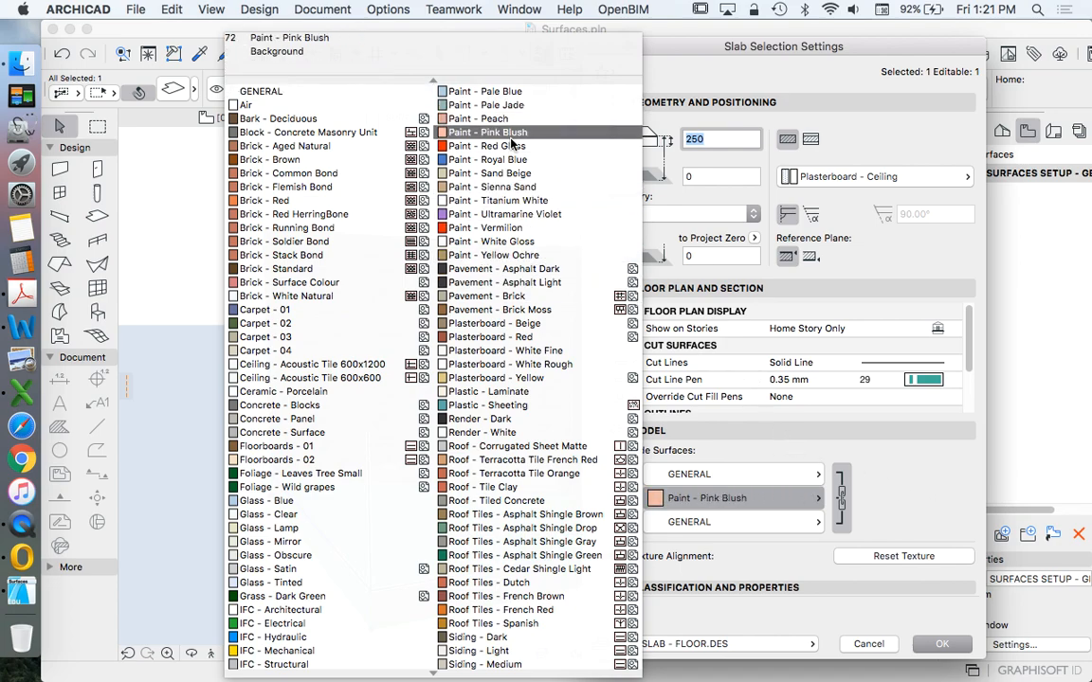
pyautogui.click(490, 118)
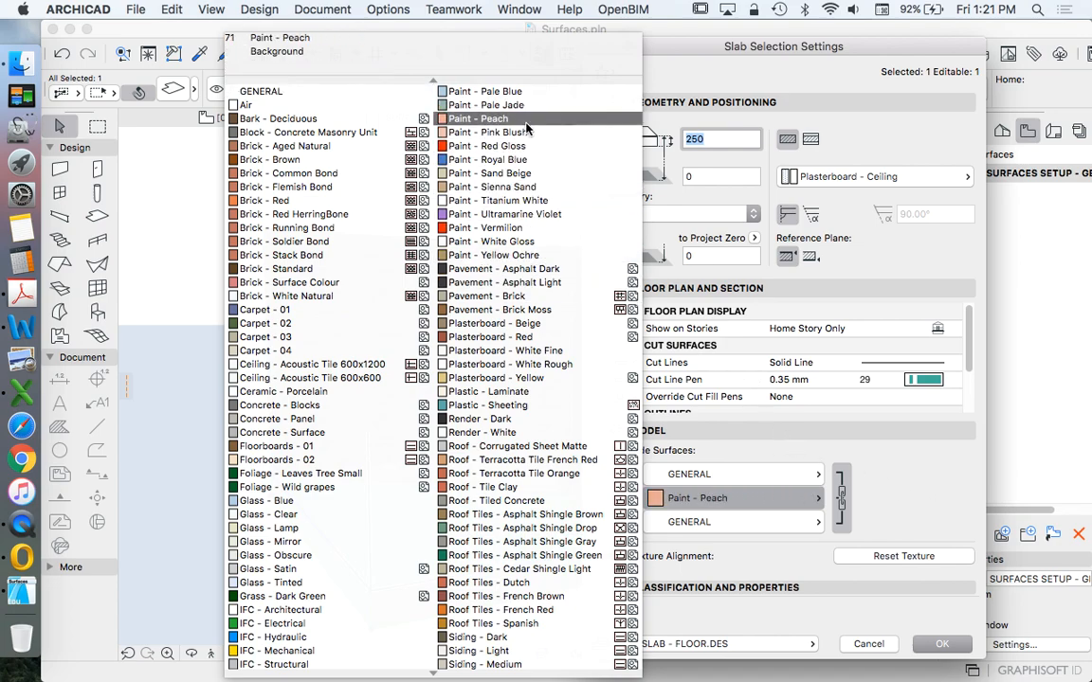
pyautogui.click(485, 91)
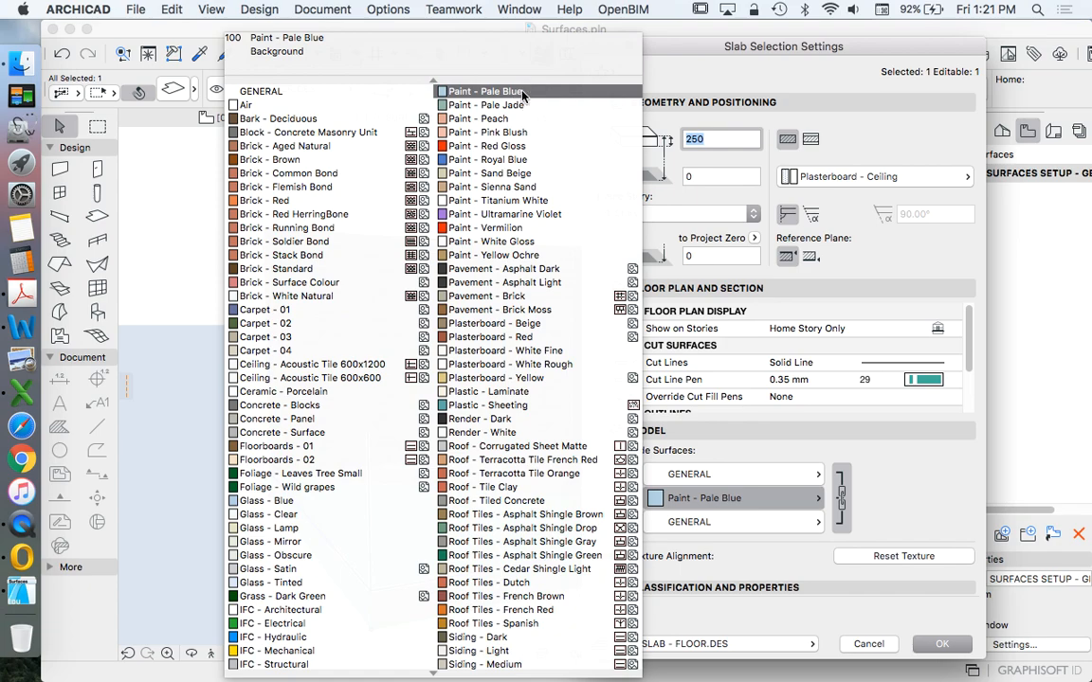
pyautogui.moveTo(521, 96)
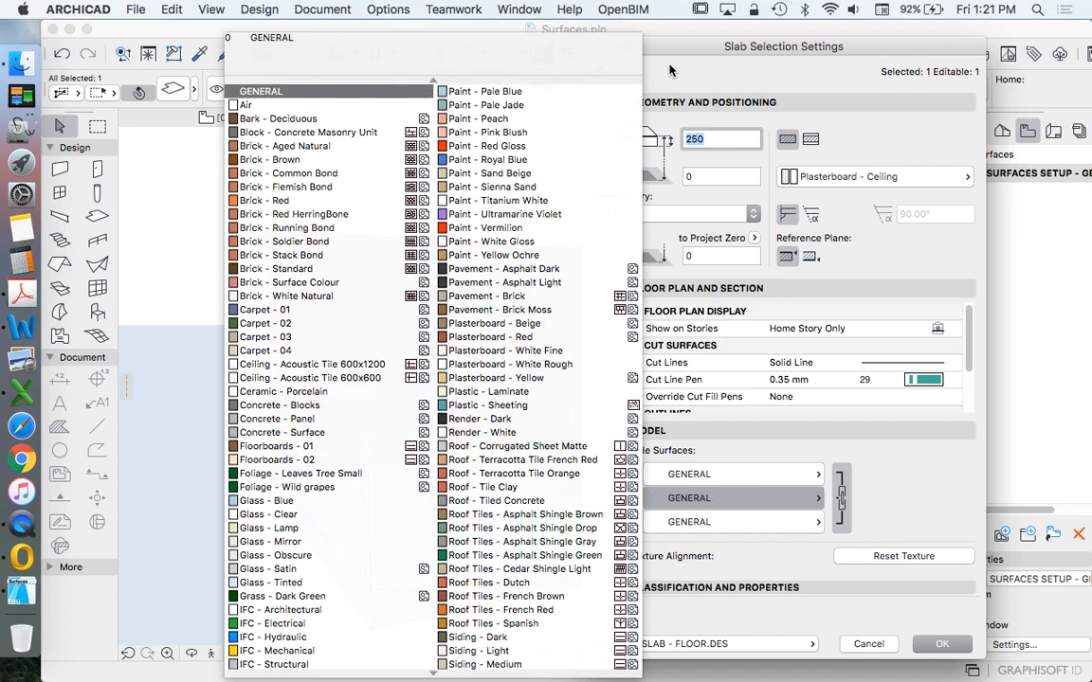
pyautogui.click(266, 322)
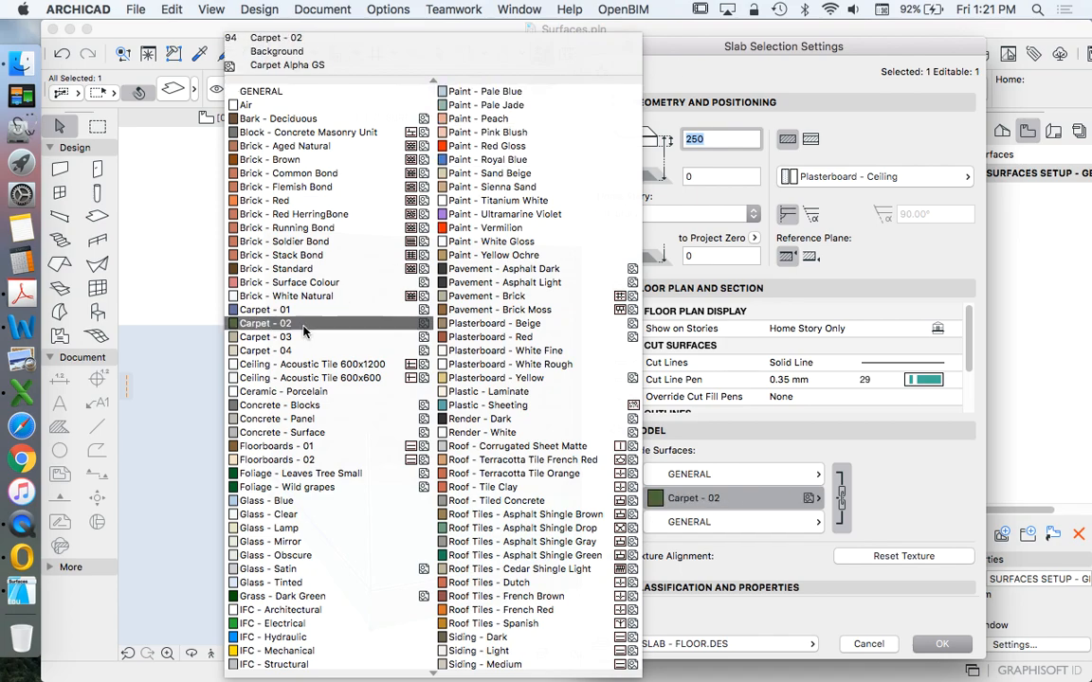
pyautogui.click(278, 419)
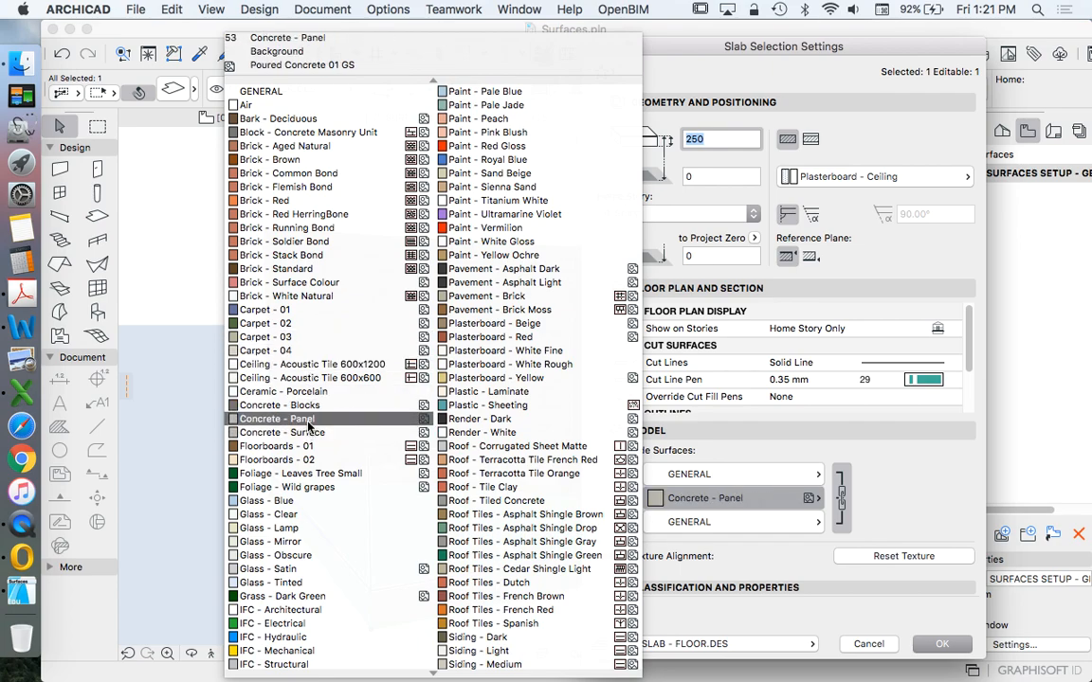
# Apply the slab surface and photorender the brick walls on the concrete-panel slab into Picture1.
pyautogui.click(941, 643)
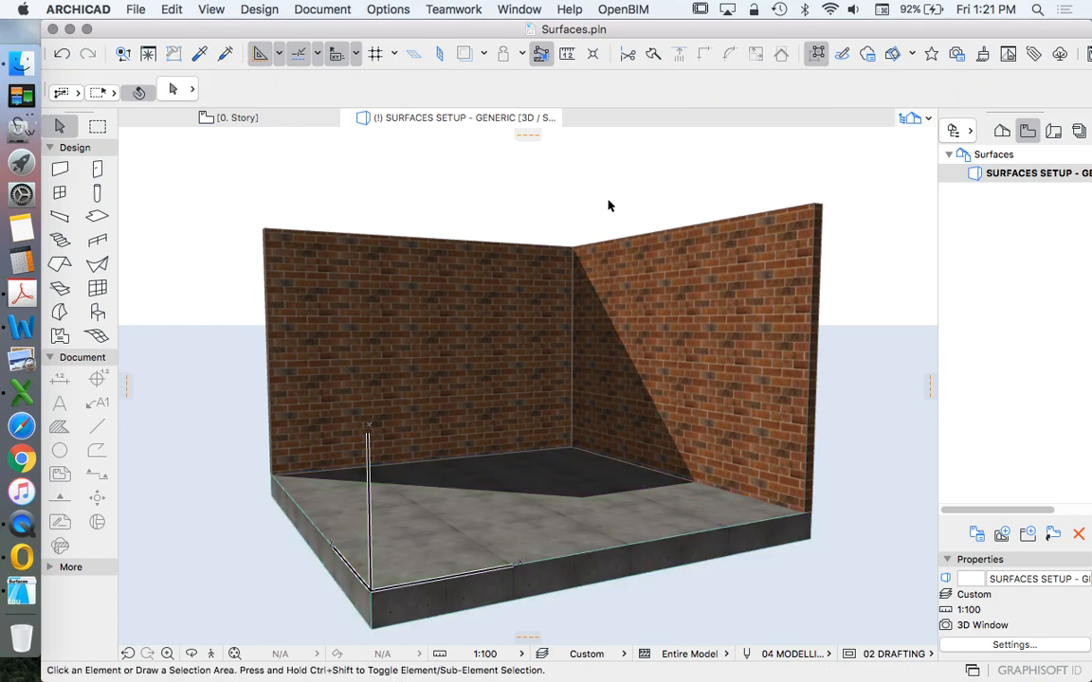
pyautogui.moveTo(1038, 101)
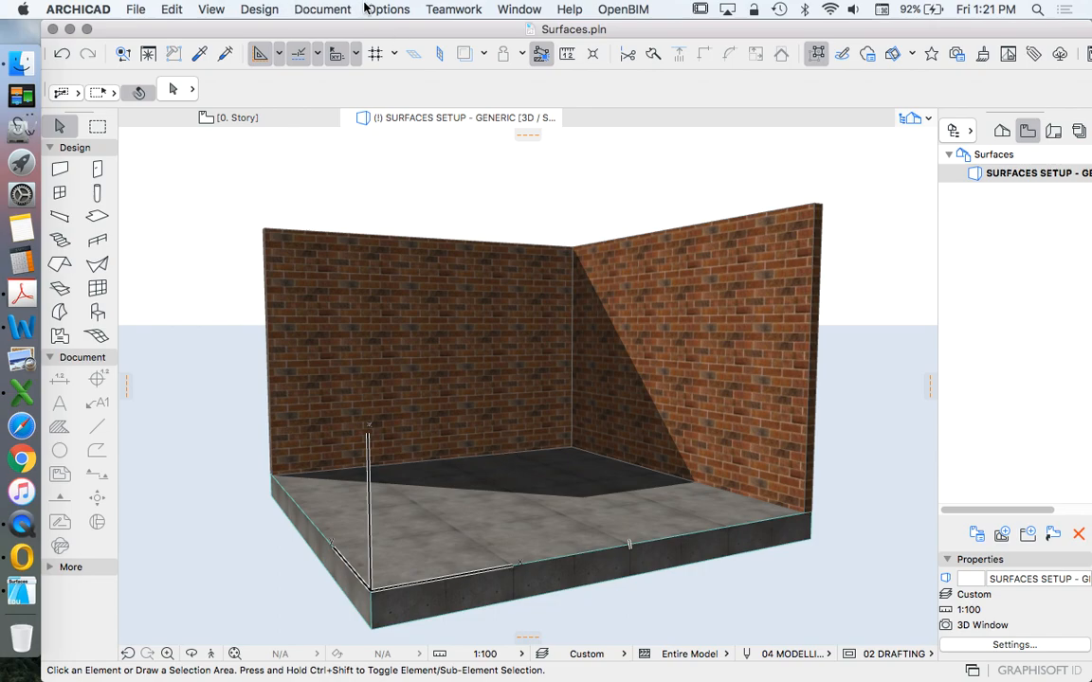
pyautogui.click(323, 10)
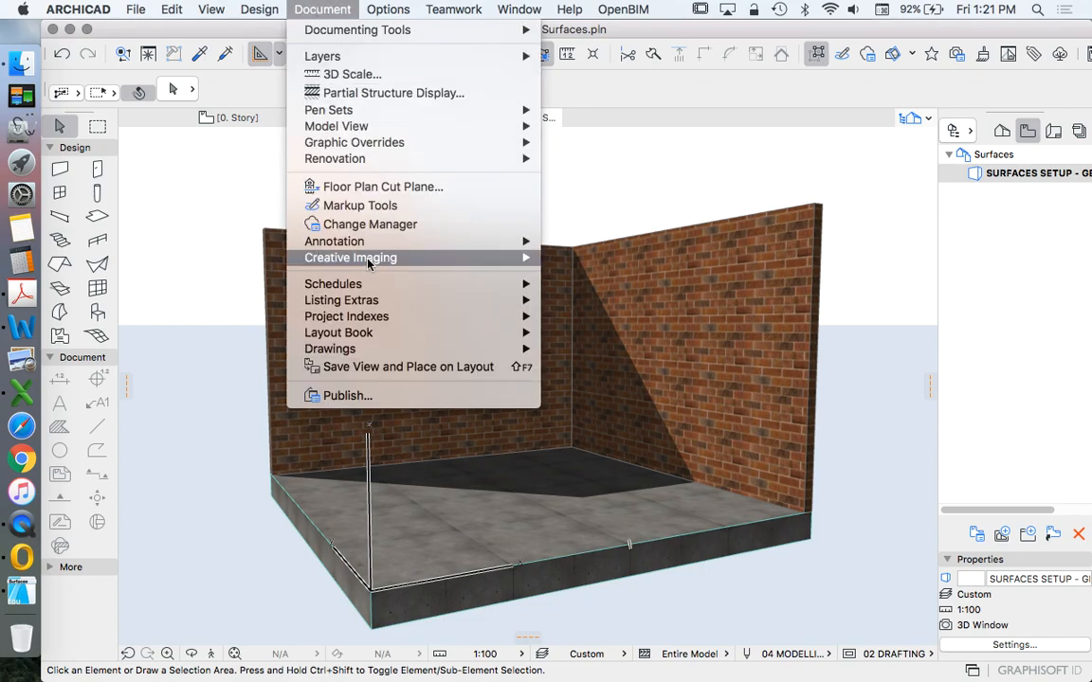
pyautogui.moveTo(349, 257)
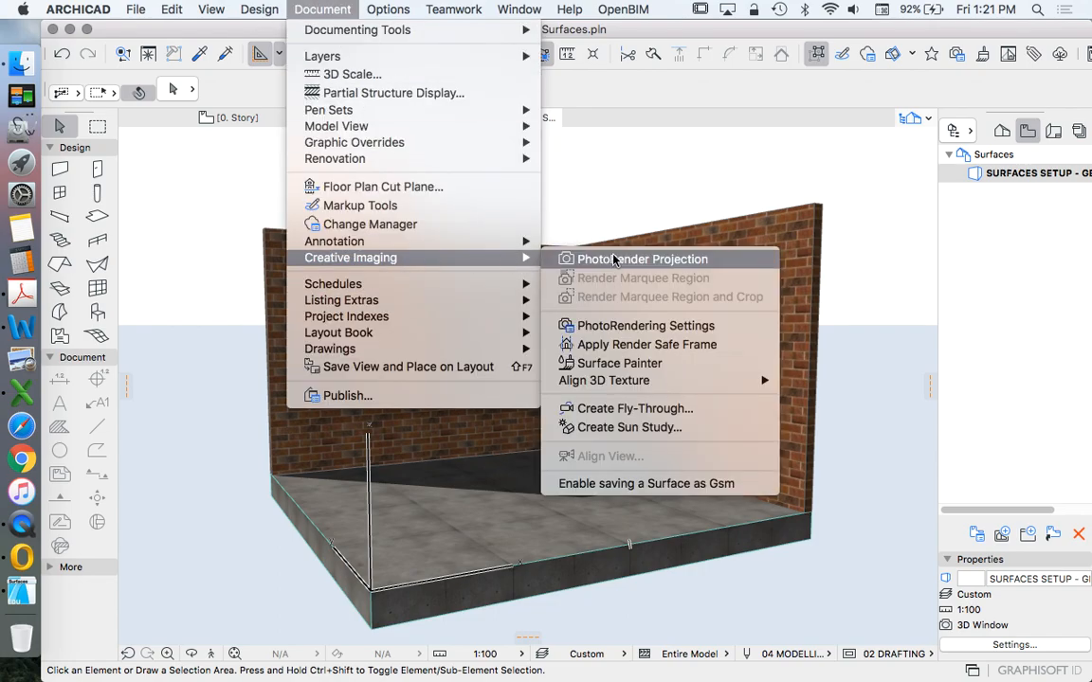
pyautogui.click(642, 259)
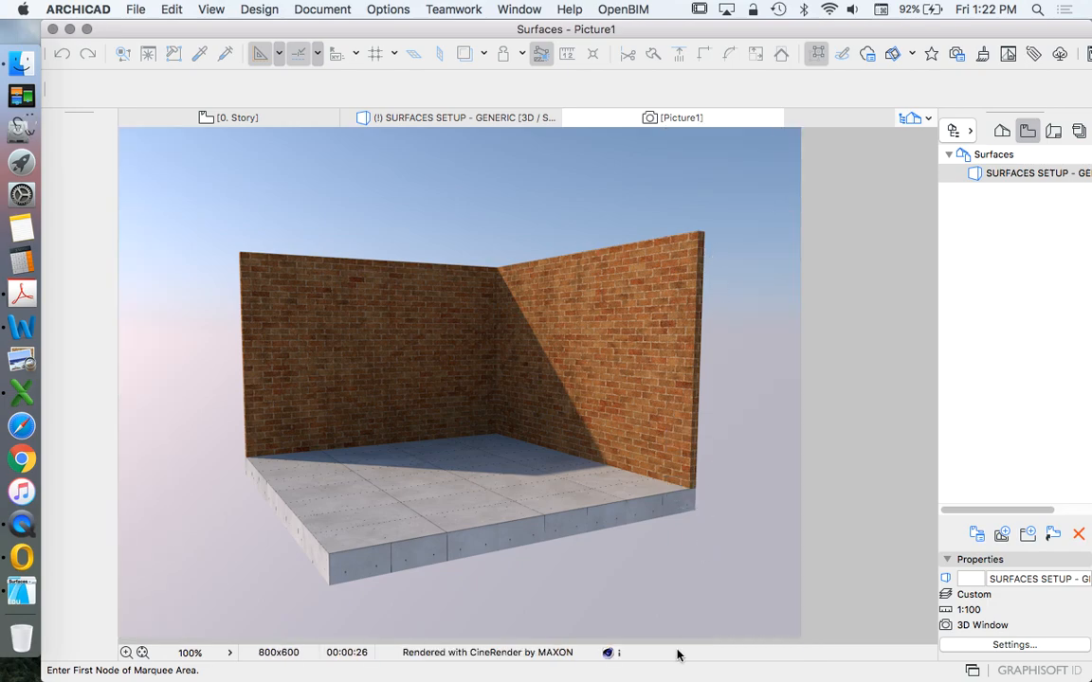
pyautogui.moveTo(232, 8)
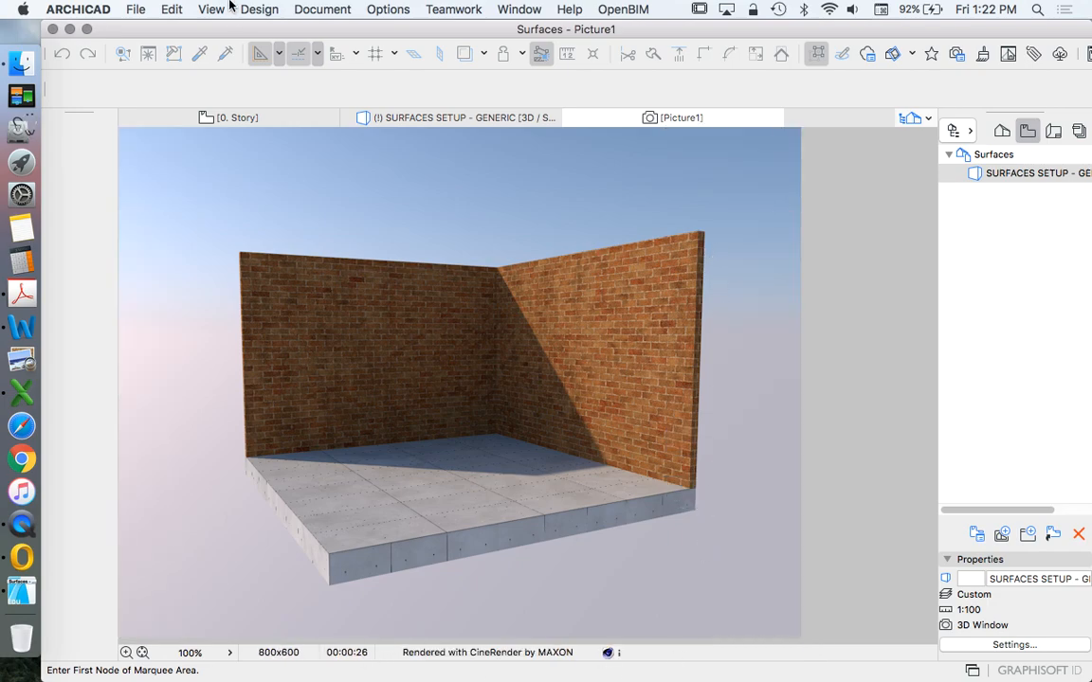
# Save the new rendering as the JPEG image SURFACES TEST 02.
pyautogui.click(136, 9)
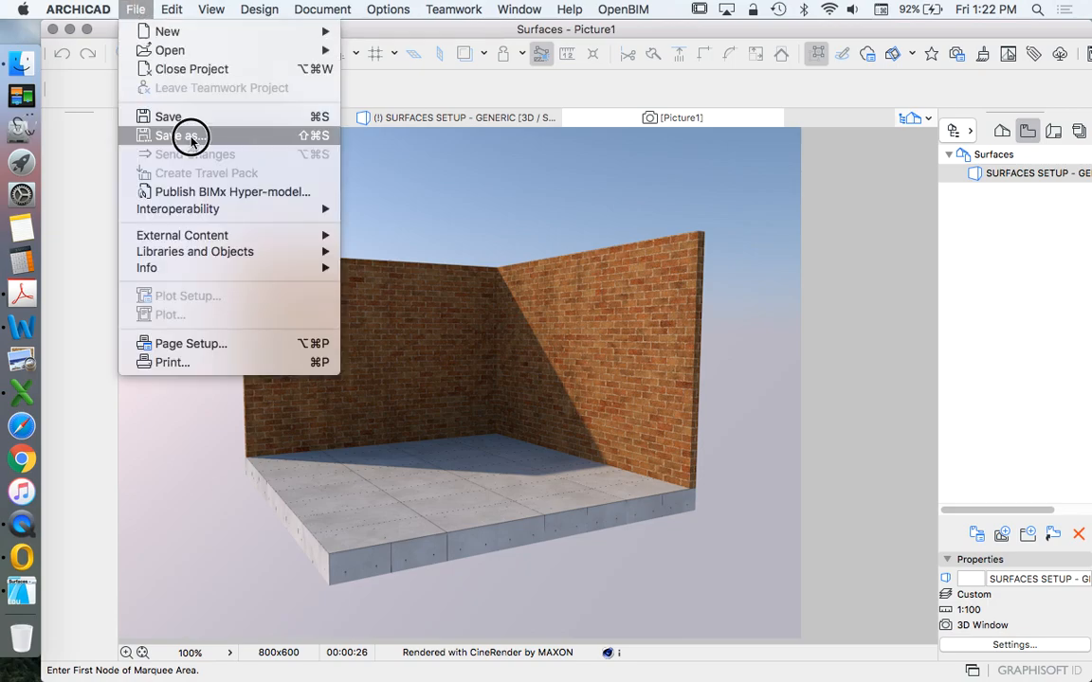
pyautogui.click(176, 134)
pyautogui.write('SURFACES TEST 02.jpg')
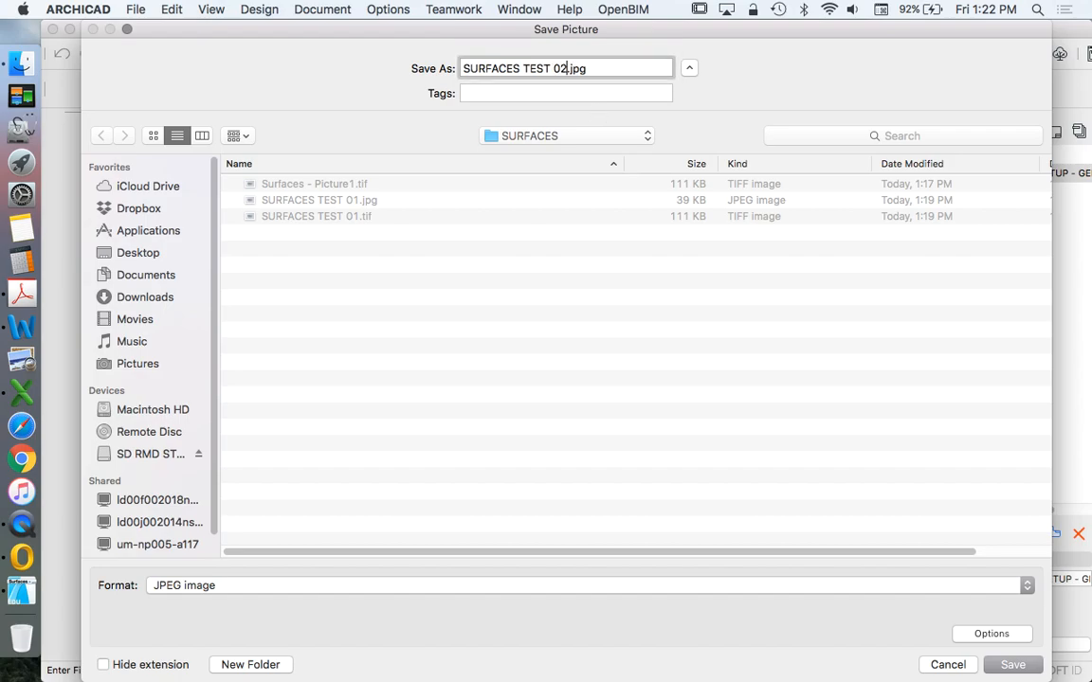
pyautogui.click(1012, 664)
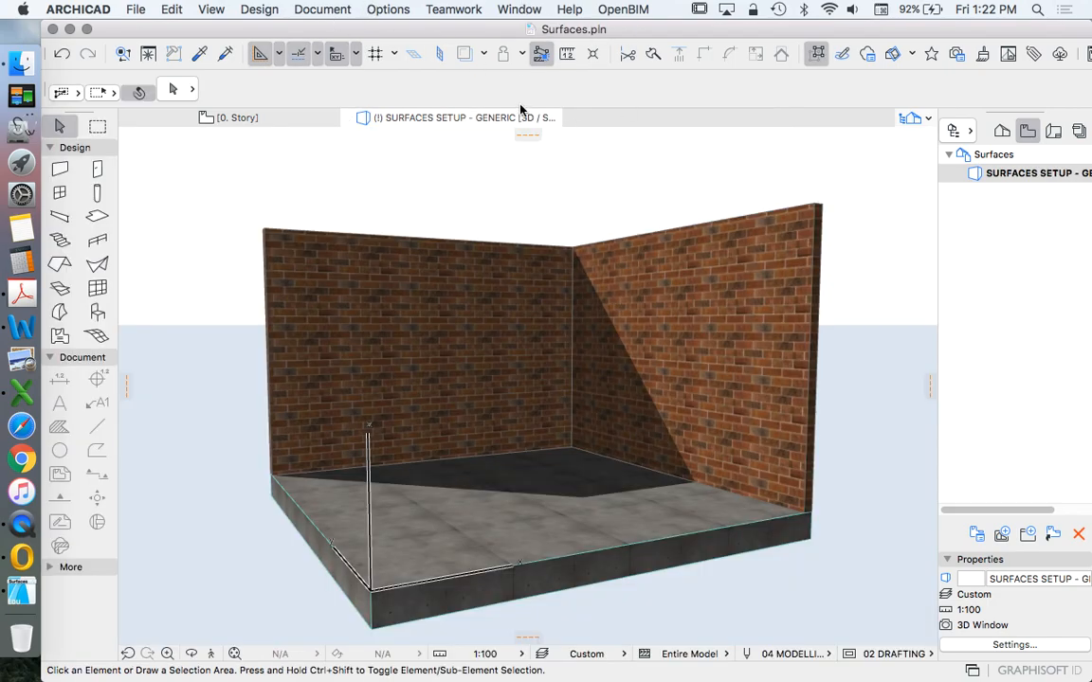
pyautogui.moveTo(438, 250)
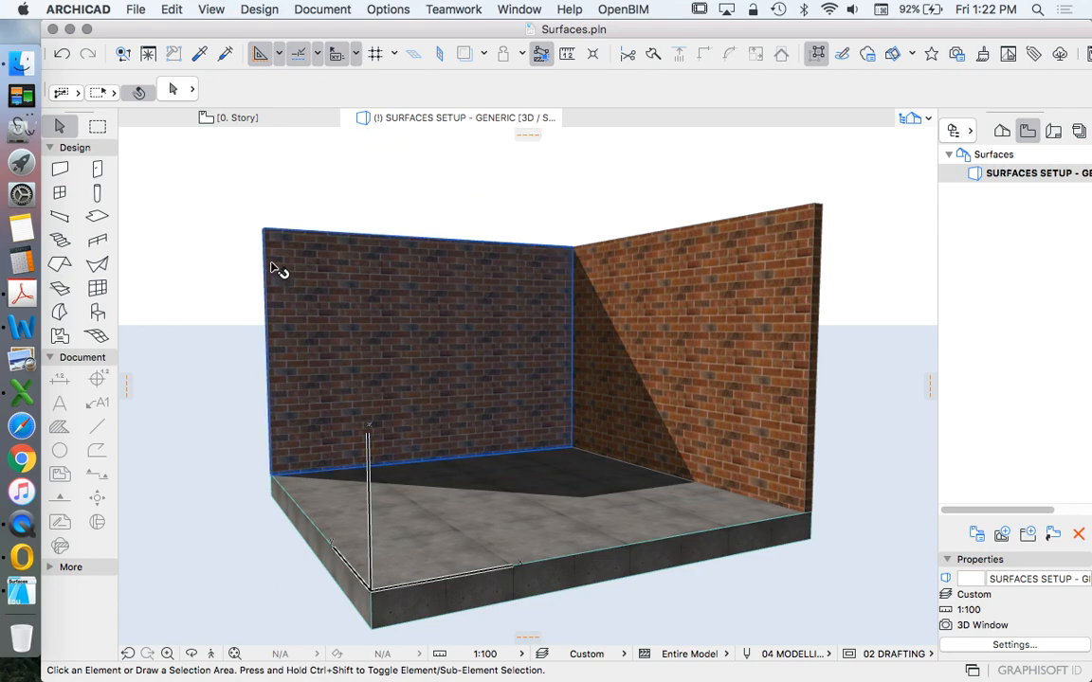
# In PhotoRendering Settings, switch the scene to Outdoor Daylight Medium.
pyautogui.click(323, 9)
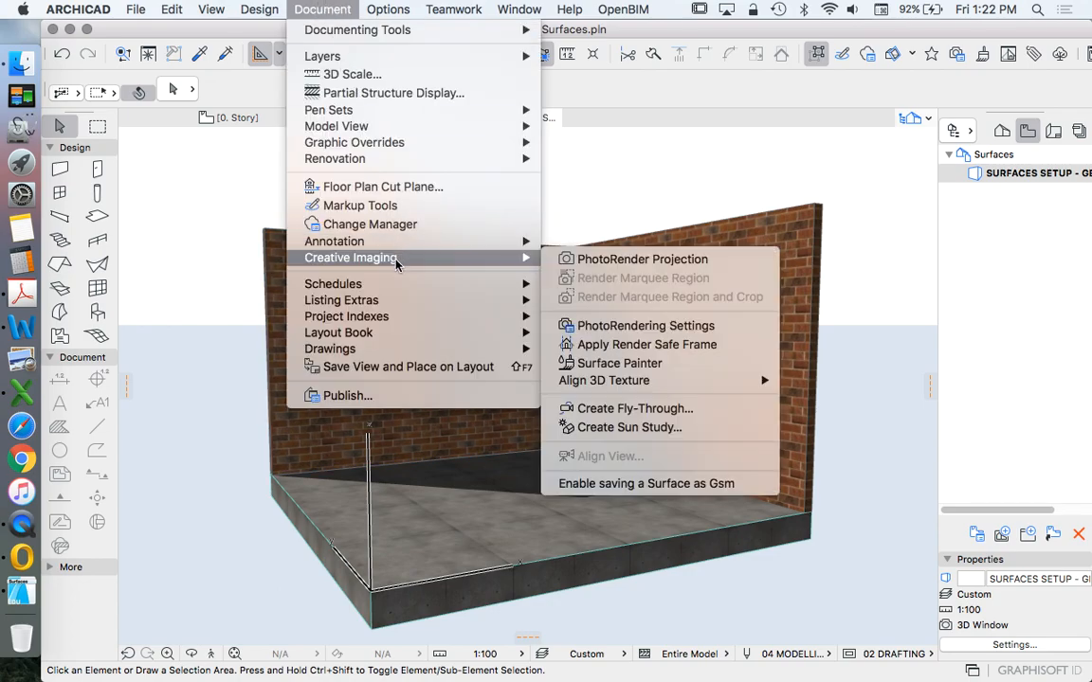
pyautogui.moveTo(646, 325)
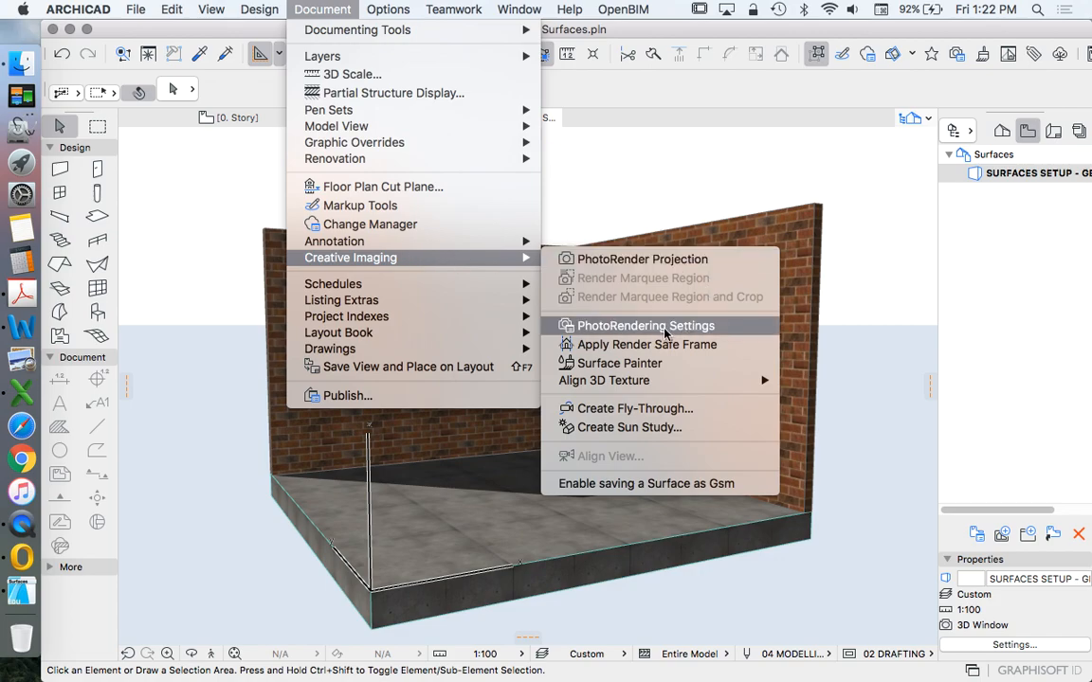
pyautogui.click(645, 325)
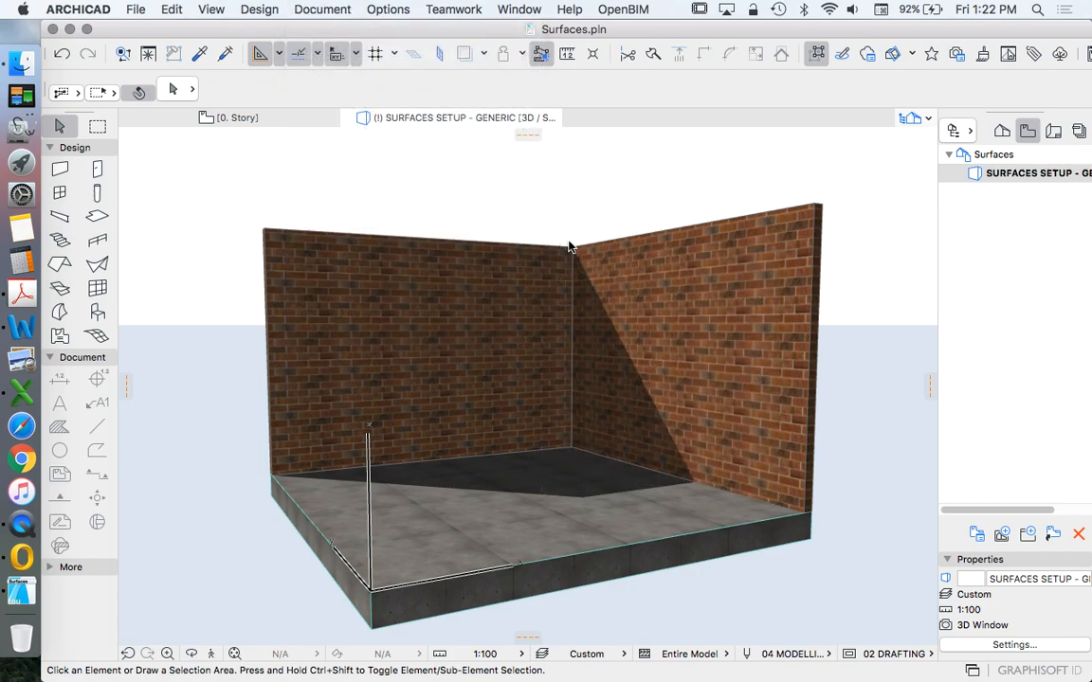
pyautogui.click(956, 54)
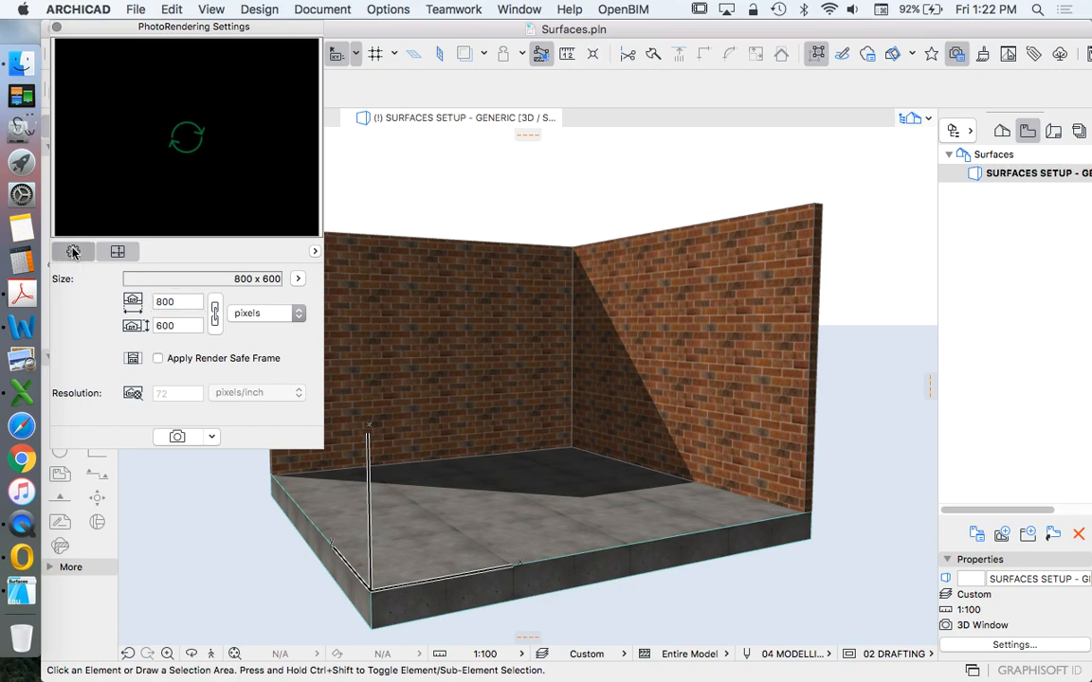
pyautogui.click(73, 251)
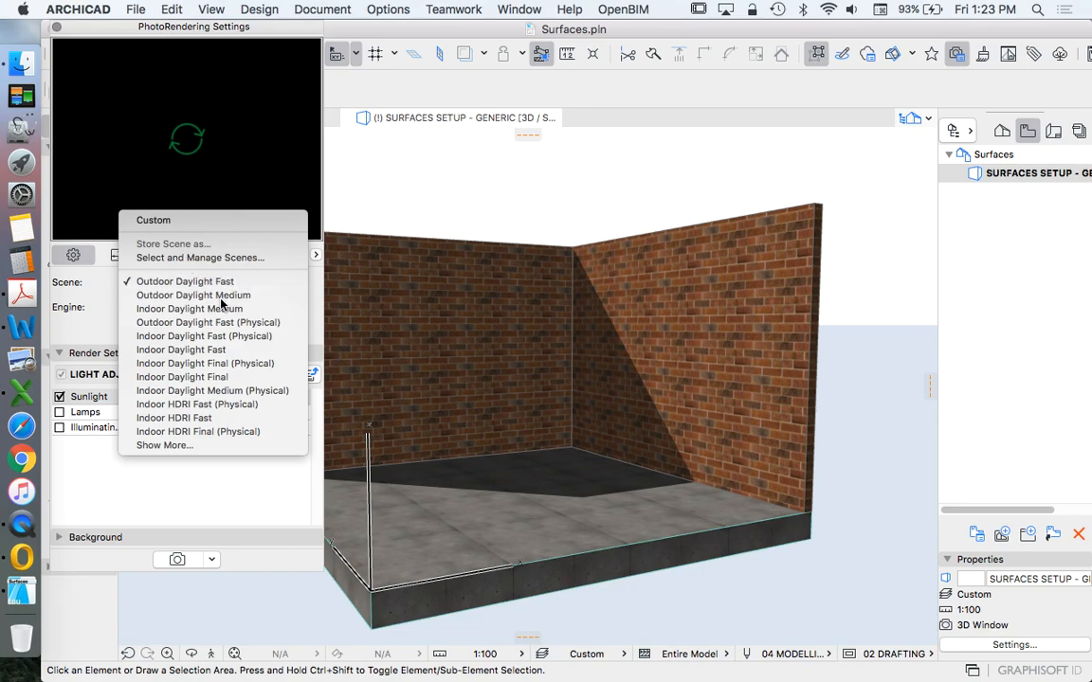
pyautogui.click(193, 294)
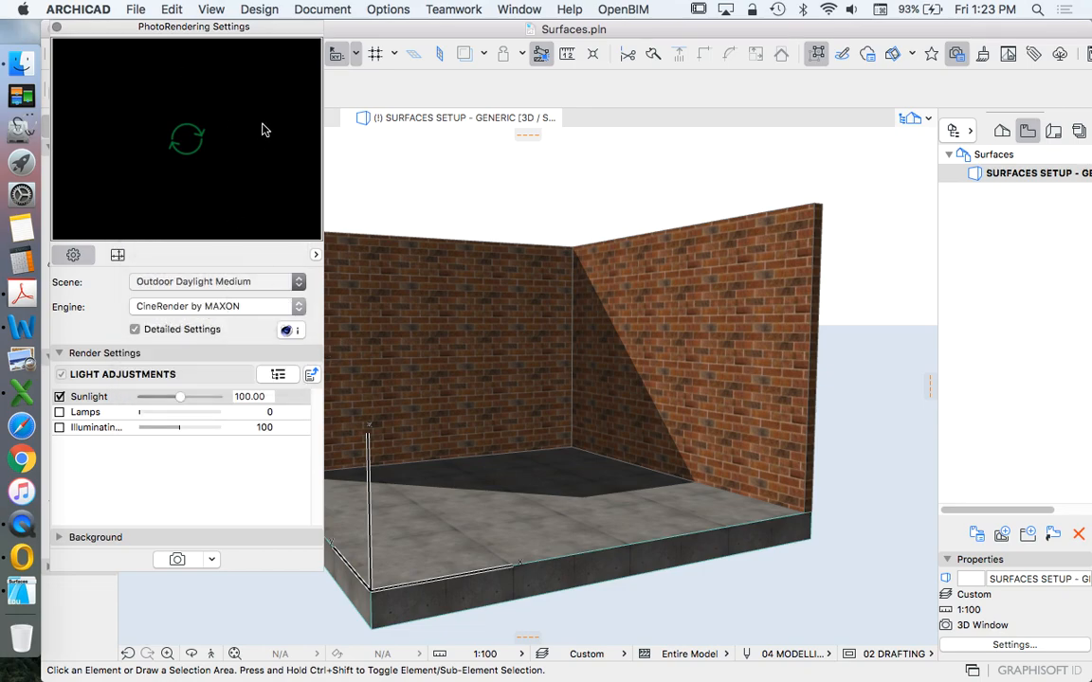
pyautogui.moveTo(207, 592)
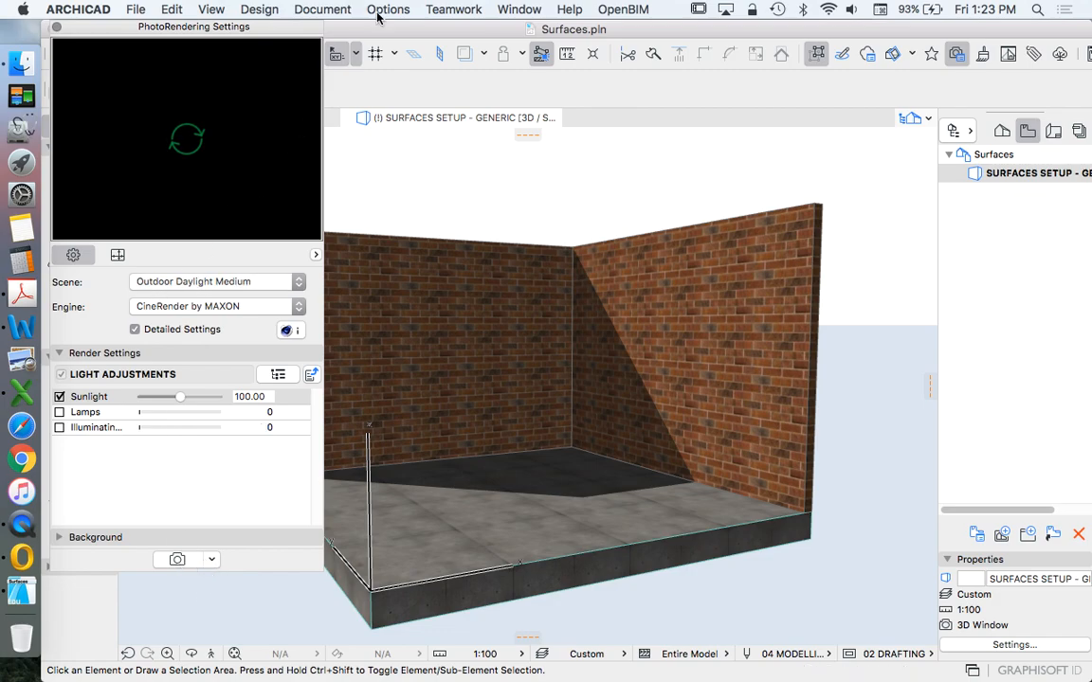
pyautogui.moveTo(178, 559)
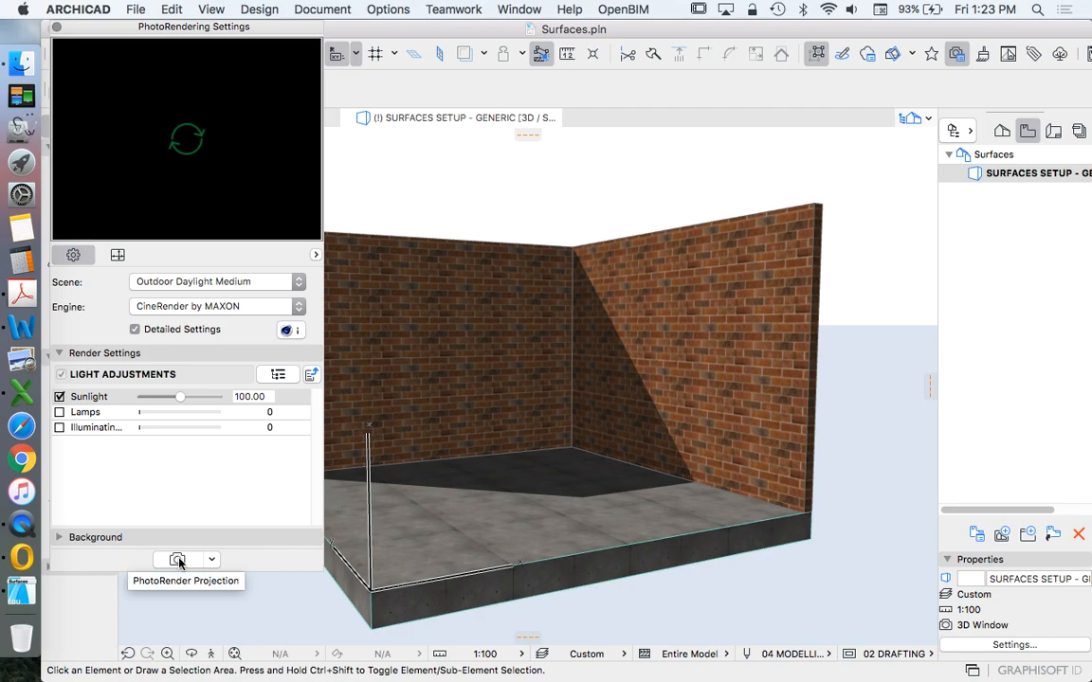
# Re-render the model into Picture1 using the Outdoor Daylight Medium scene.
pyautogui.click(177, 559)
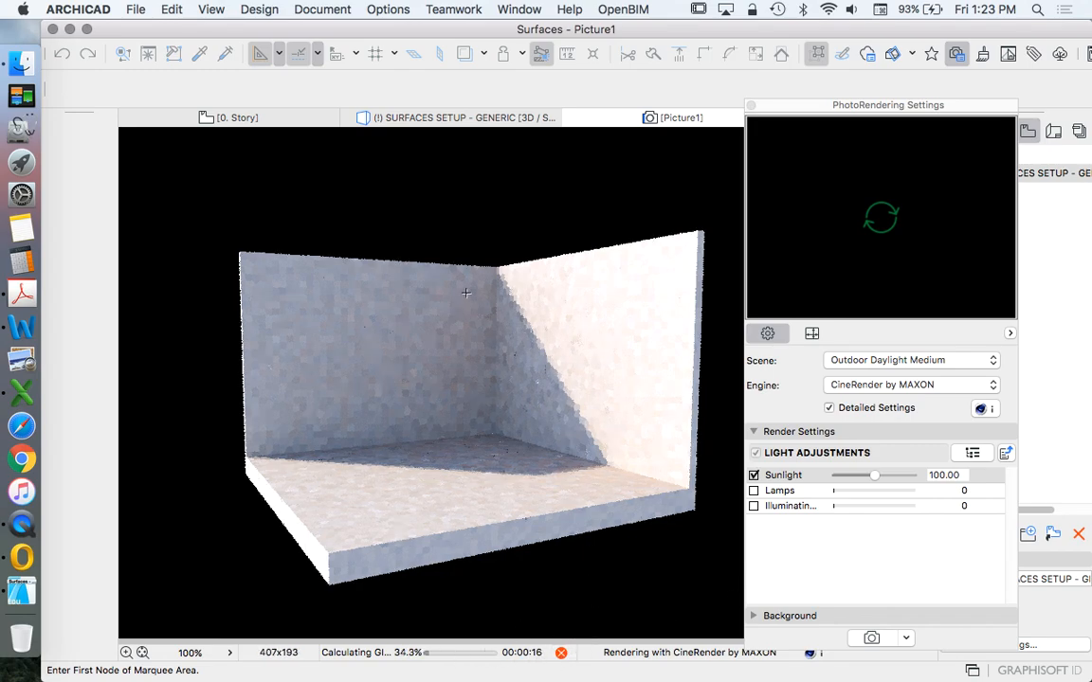
pyautogui.moveTo(606, 388)
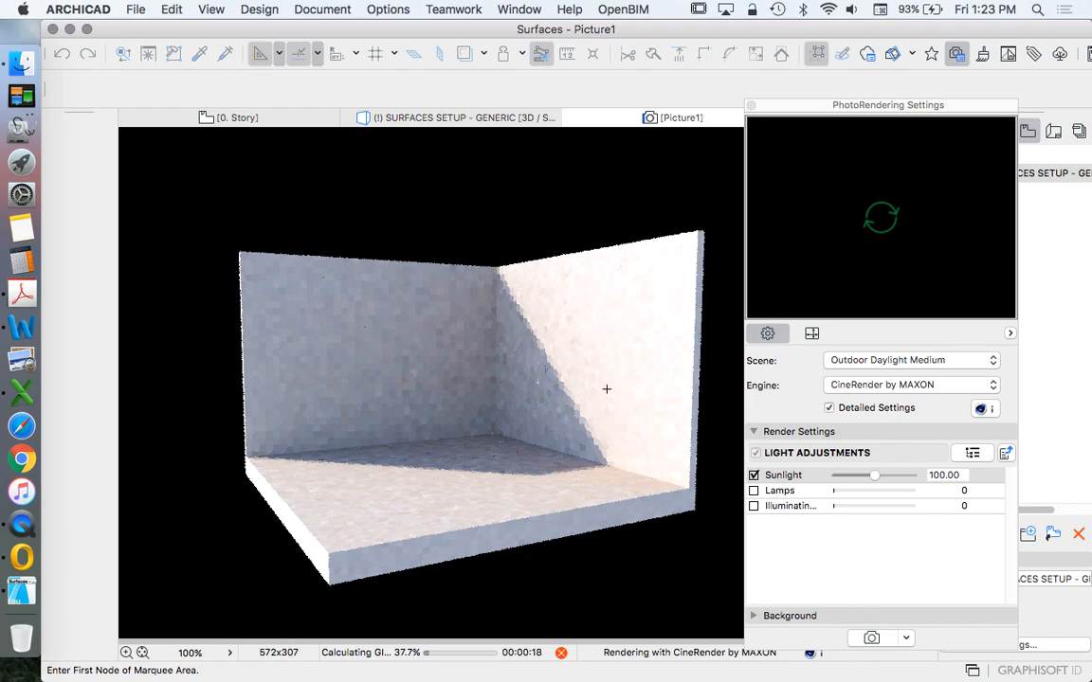